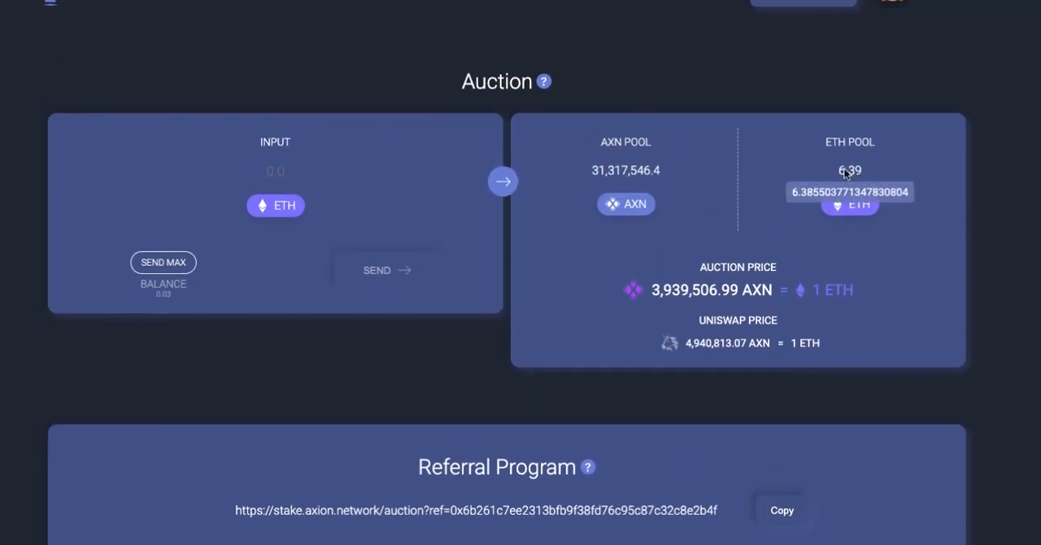
pyautogui.moveTo(270, 91)
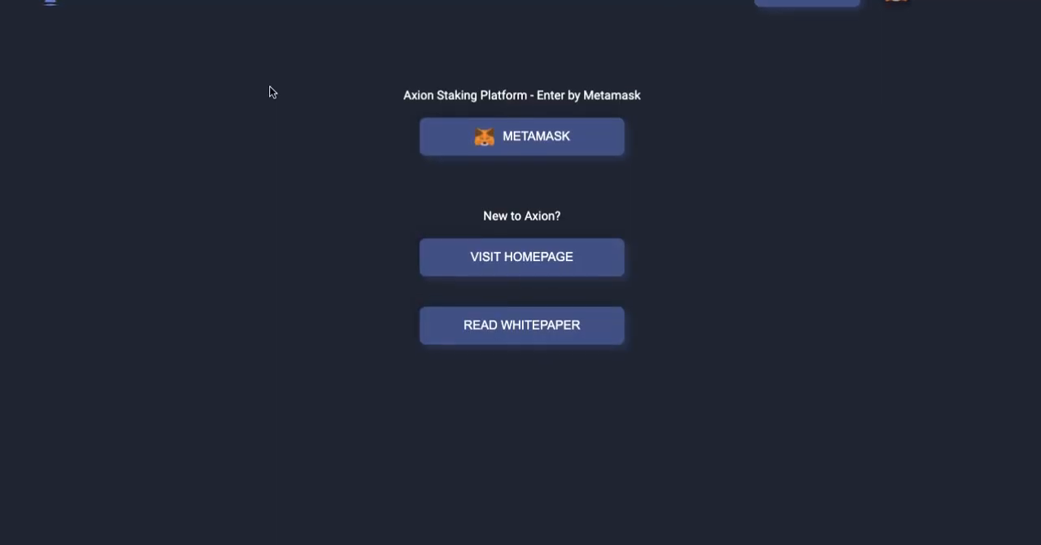
# Enter the platform via MetaMask and generate a personal referral link on the Auction page.
pyautogui.click(520, 136)
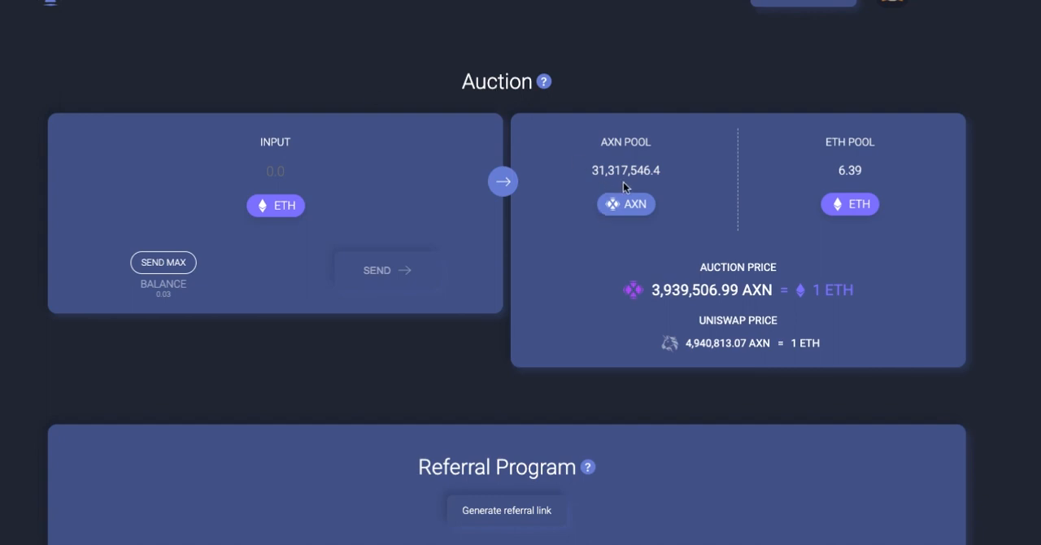
pyautogui.moveTo(672, 319)
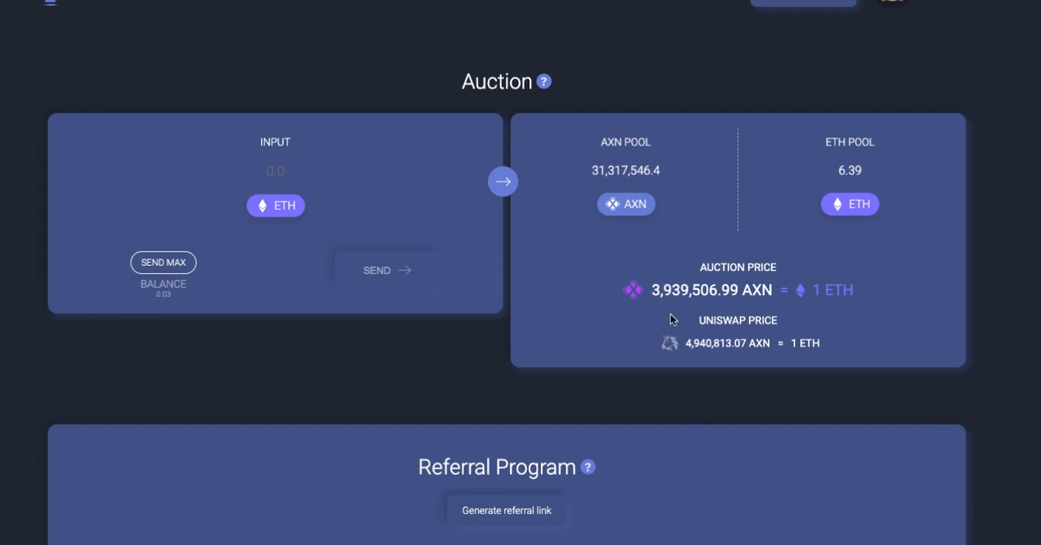
pyautogui.moveTo(664, 303)
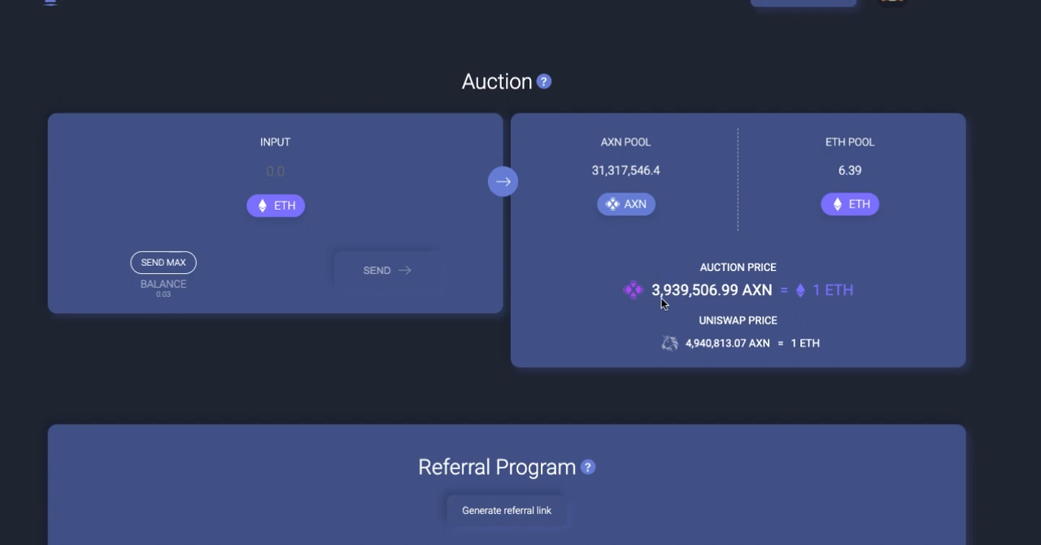
pyautogui.moveTo(667, 302)
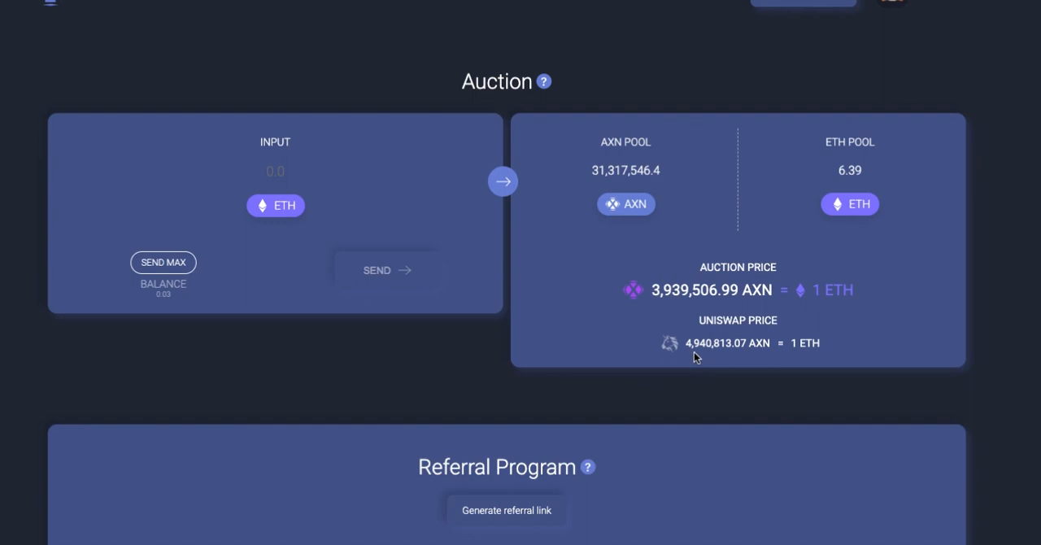
pyautogui.moveTo(485, 521)
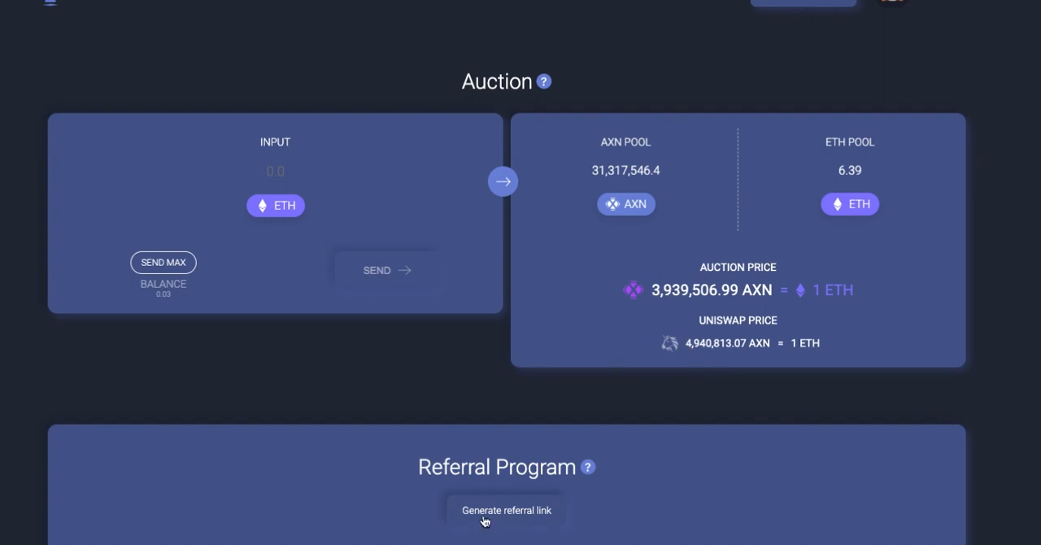
pyautogui.click(506, 511)
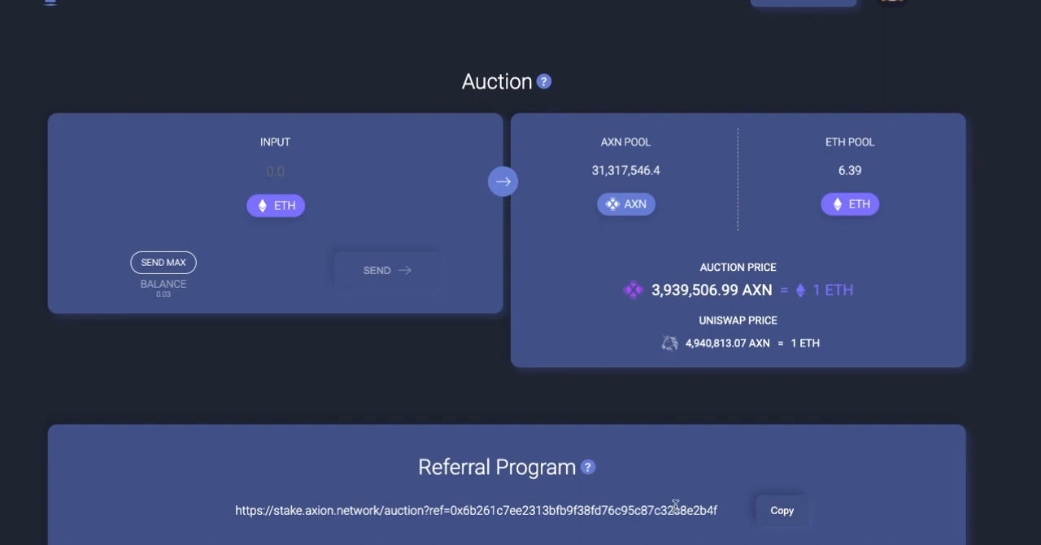
pyautogui.scroll(-3)
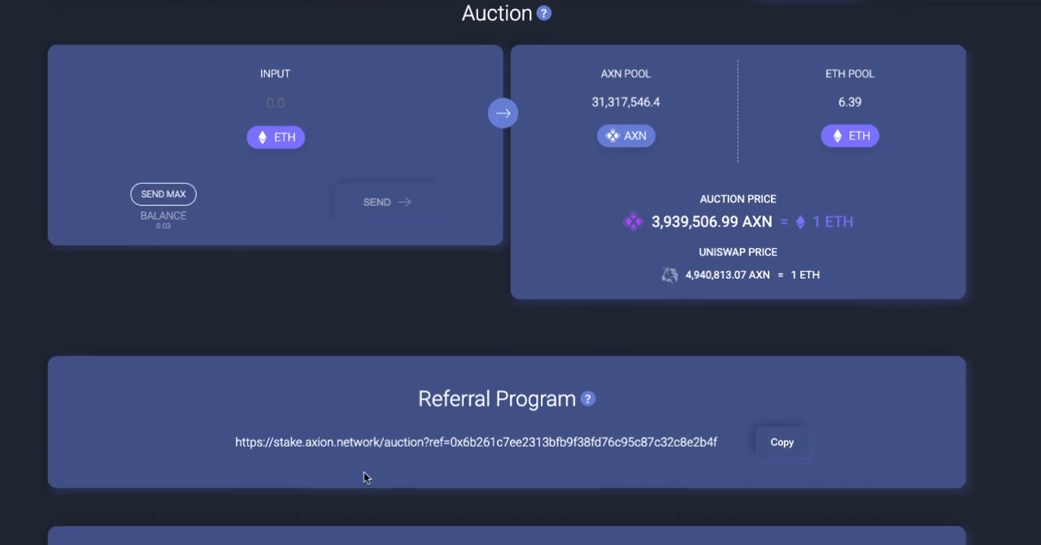
pyautogui.scroll(-3)
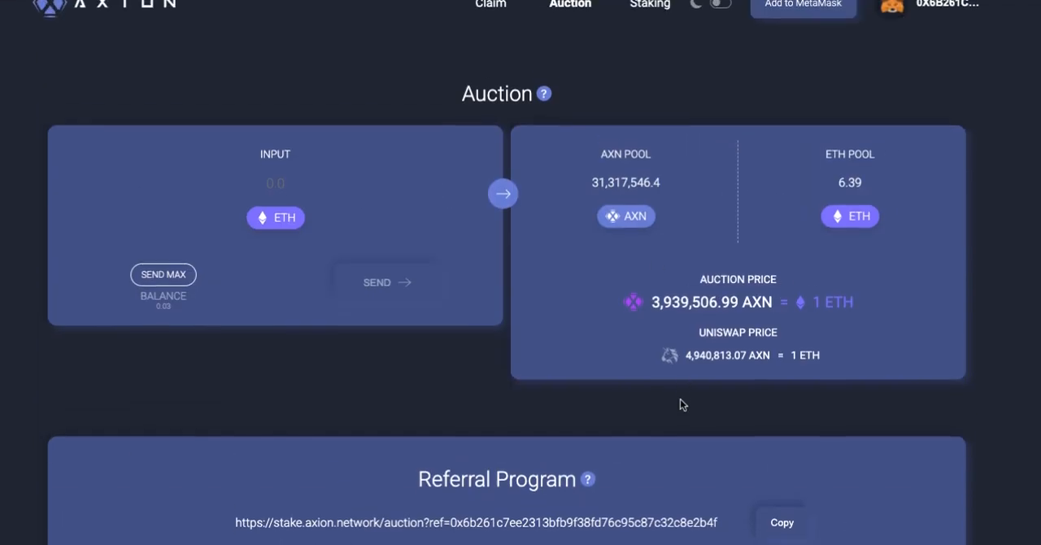
# Record 251.18353278 in C24 for 7/12/20 and compare it with day 23's value in C23.
pyautogui.scroll(-3)
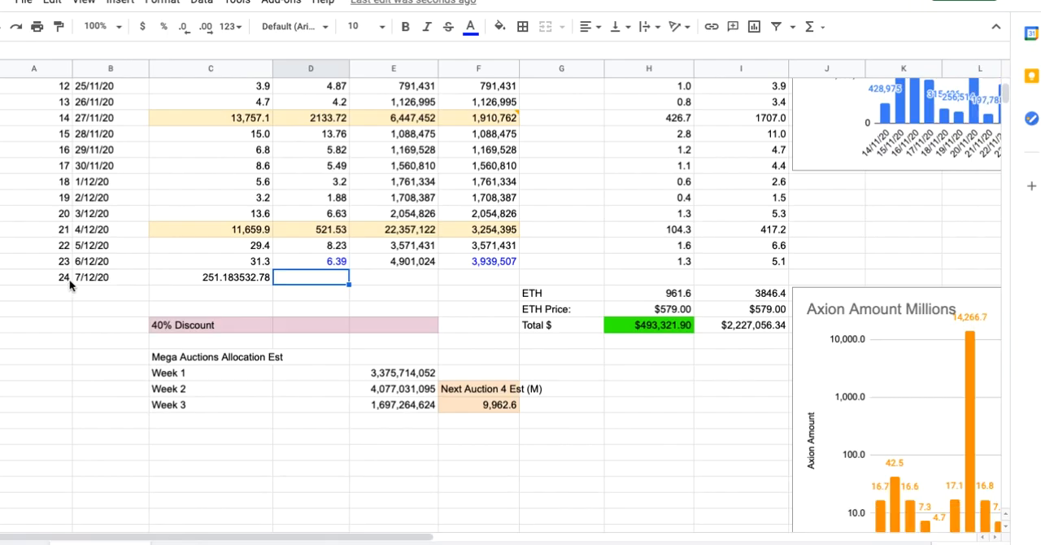
pyautogui.moveTo(68, 275)
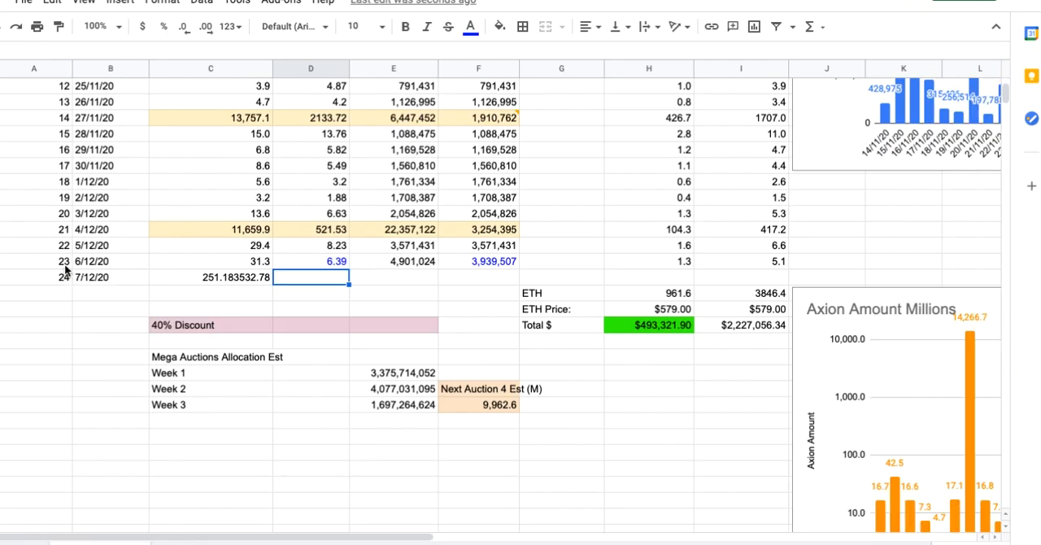
pyautogui.click(210, 277)
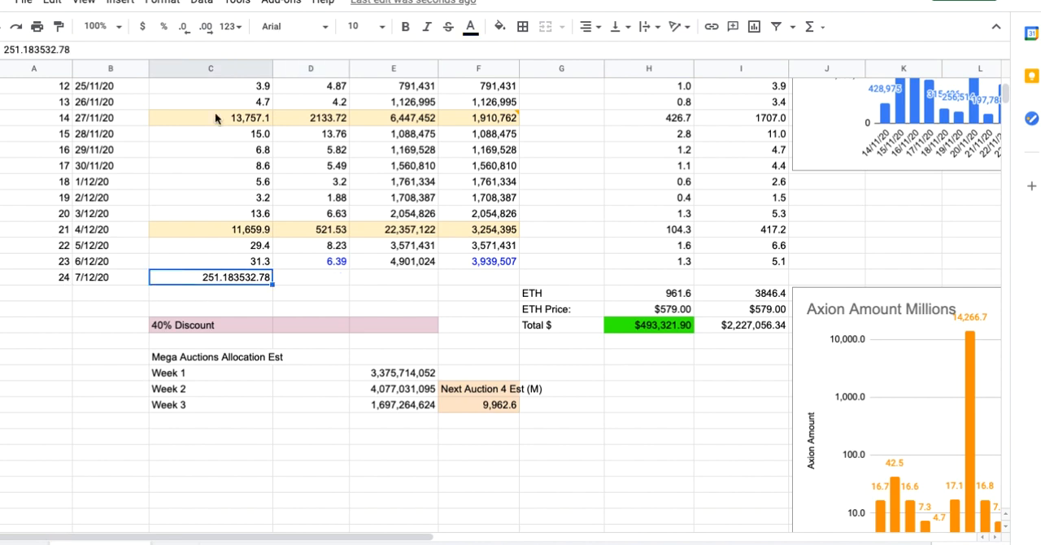
pyautogui.moveTo(227, 137)
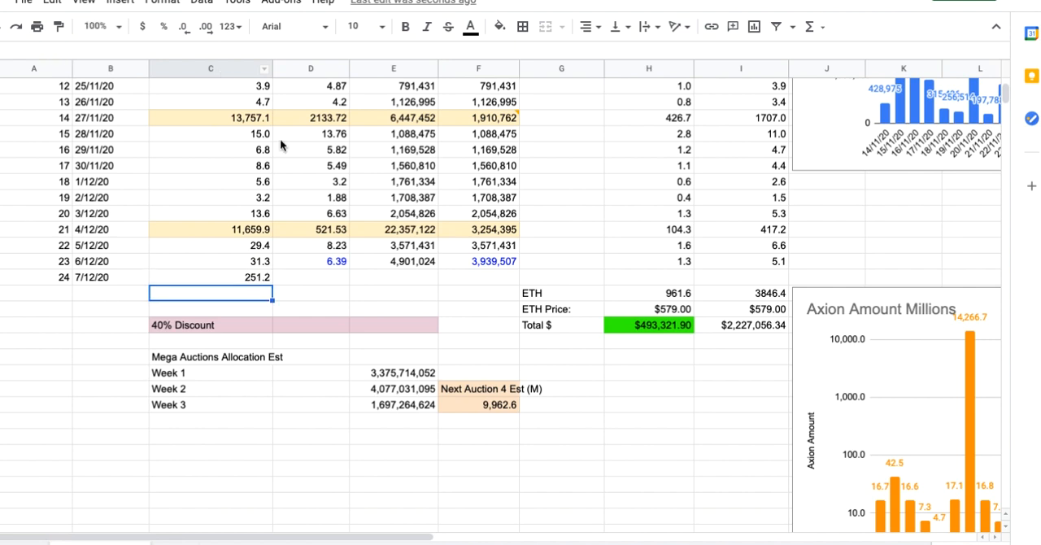
pyautogui.click(211, 260)
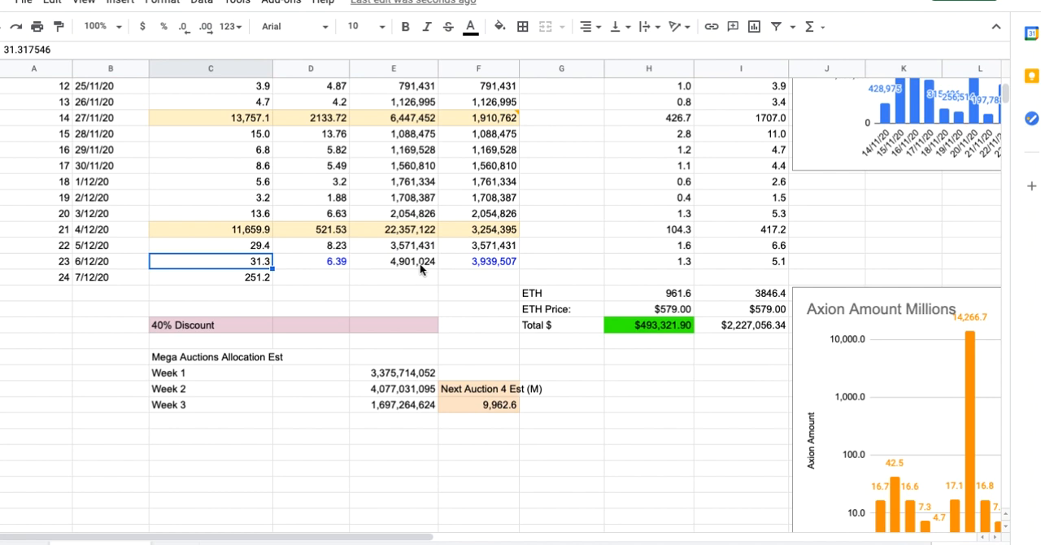
pyautogui.click(479, 260)
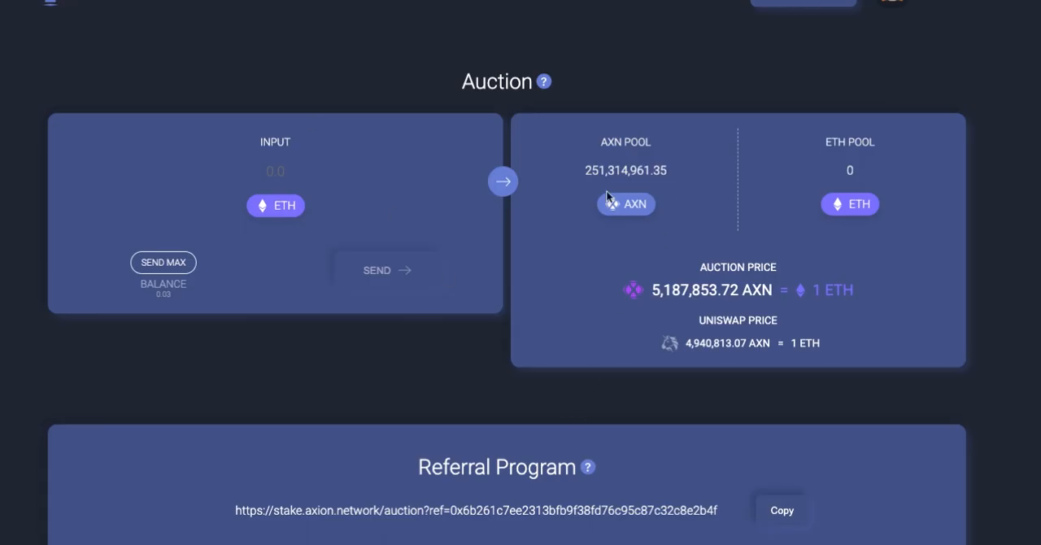
pyautogui.moveTo(625, 169)
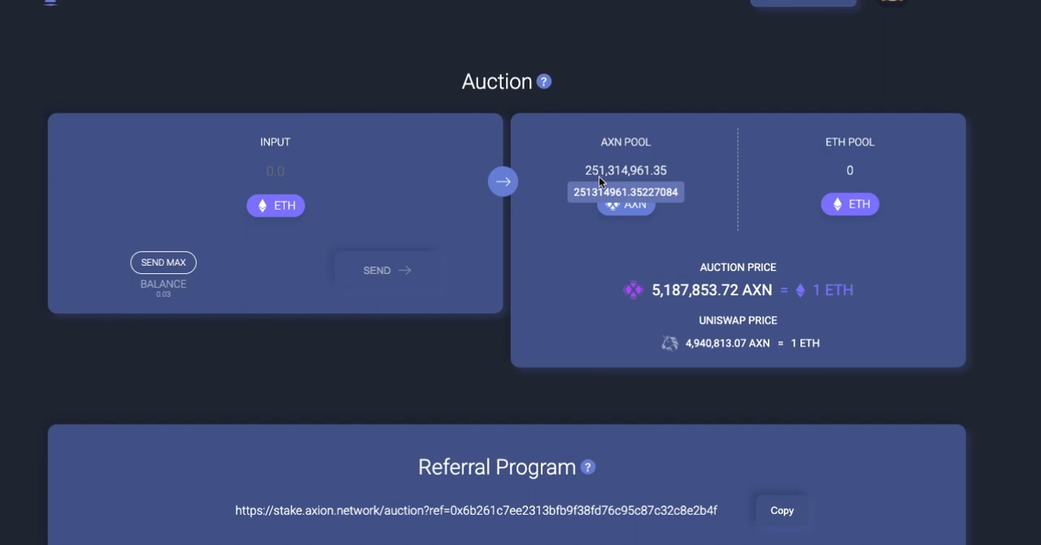
pyautogui.moveTo(622, 145)
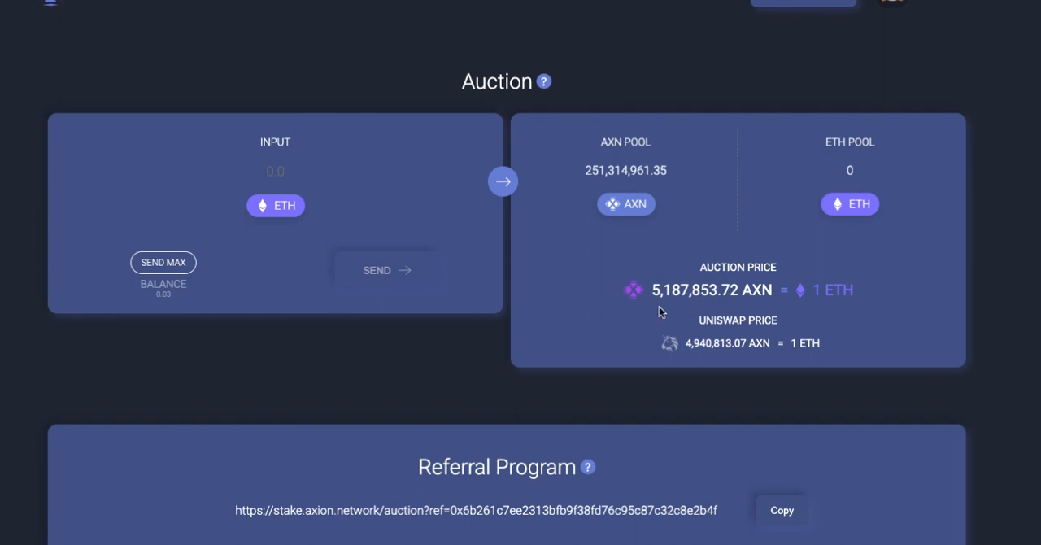
pyautogui.moveTo(690, 306)
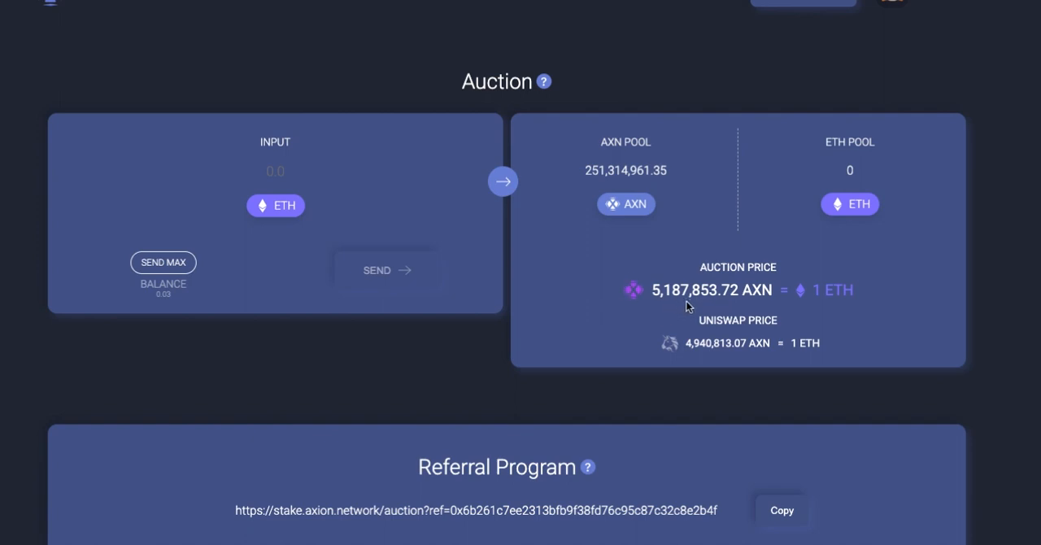
pyautogui.moveTo(693, 311)
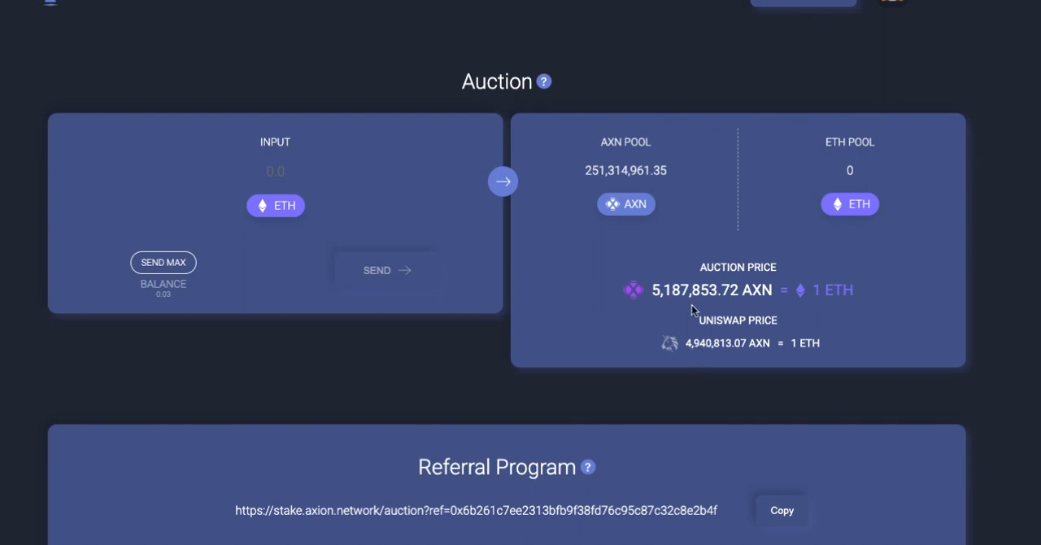
pyautogui.scroll(-3)
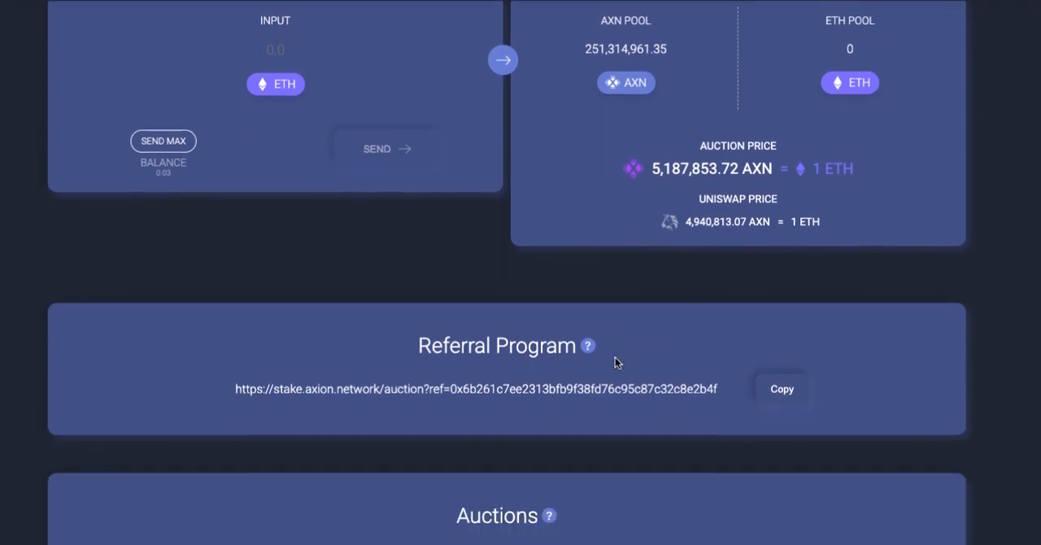
pyautogui.scroll(-3)
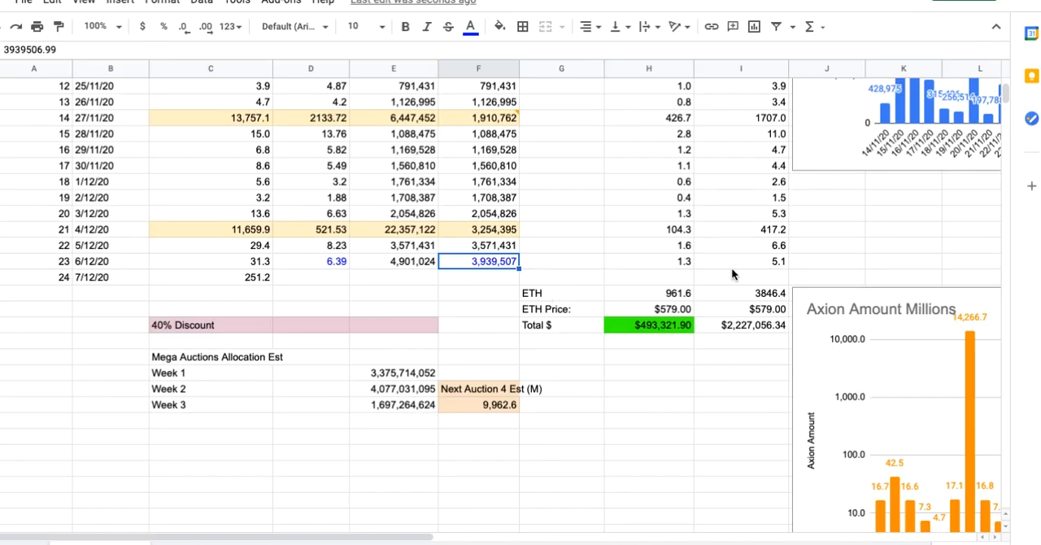
pyautogui.click(741, 261)
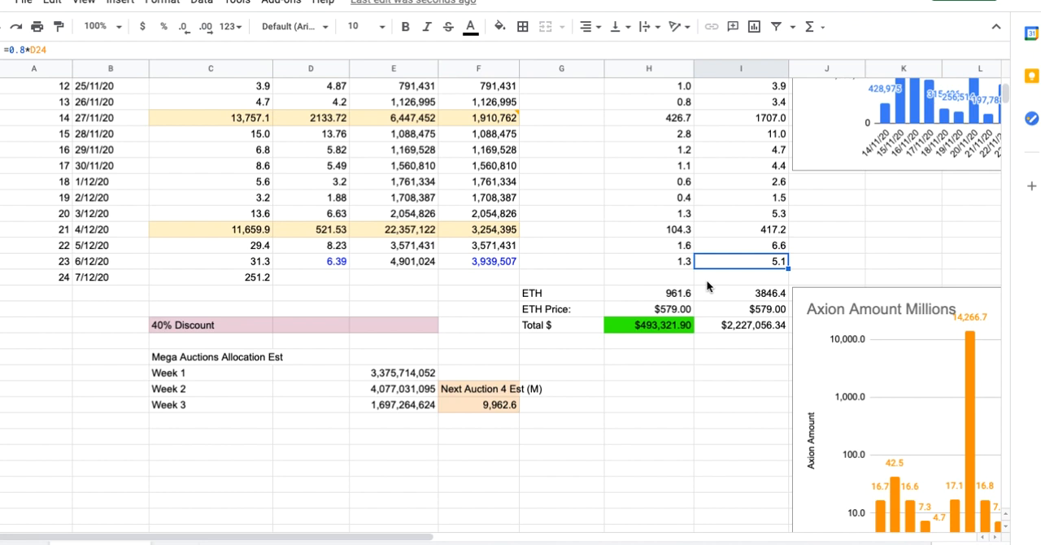
pyautogui.moveTo(683, 273)
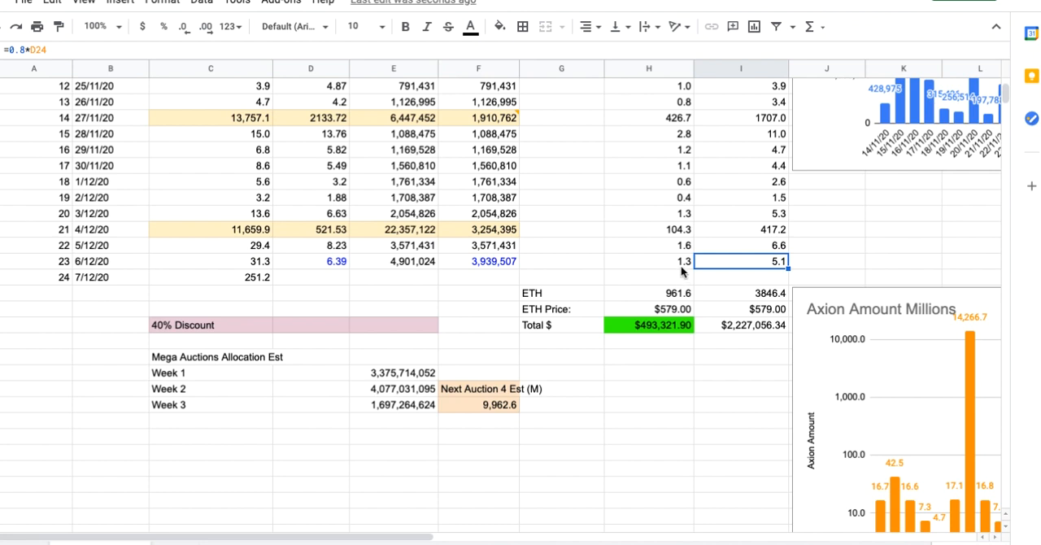
pyautogui.click(647, 261)
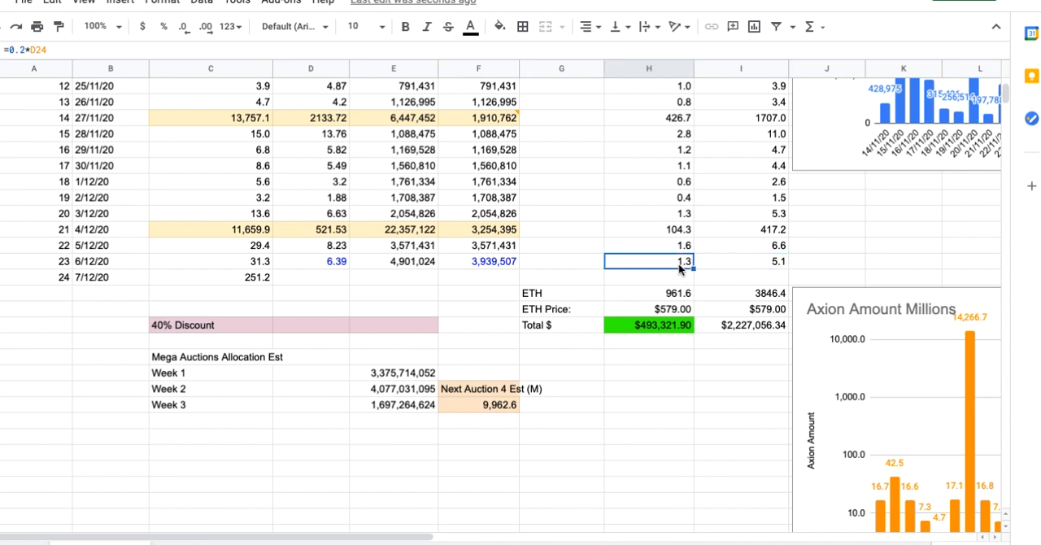
pyautogui.moveTo(692, 312)
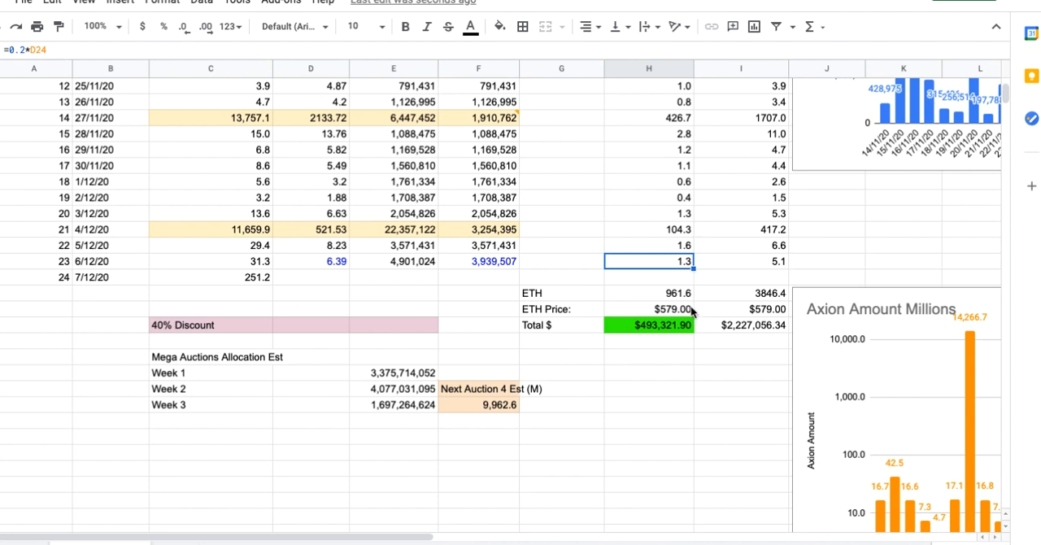
pyautogui.hscroll(3)
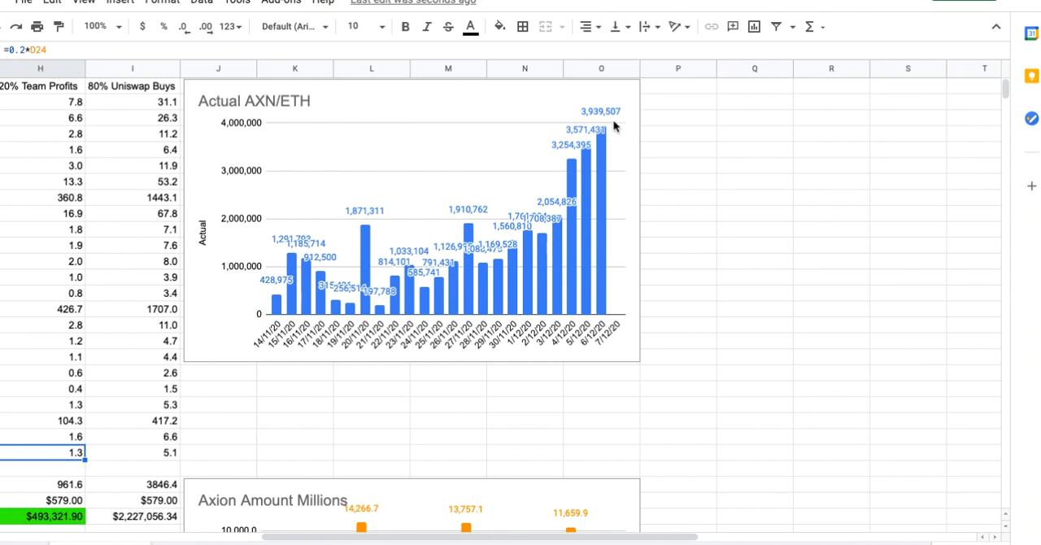
pyautogui.moveTo(569, 88)
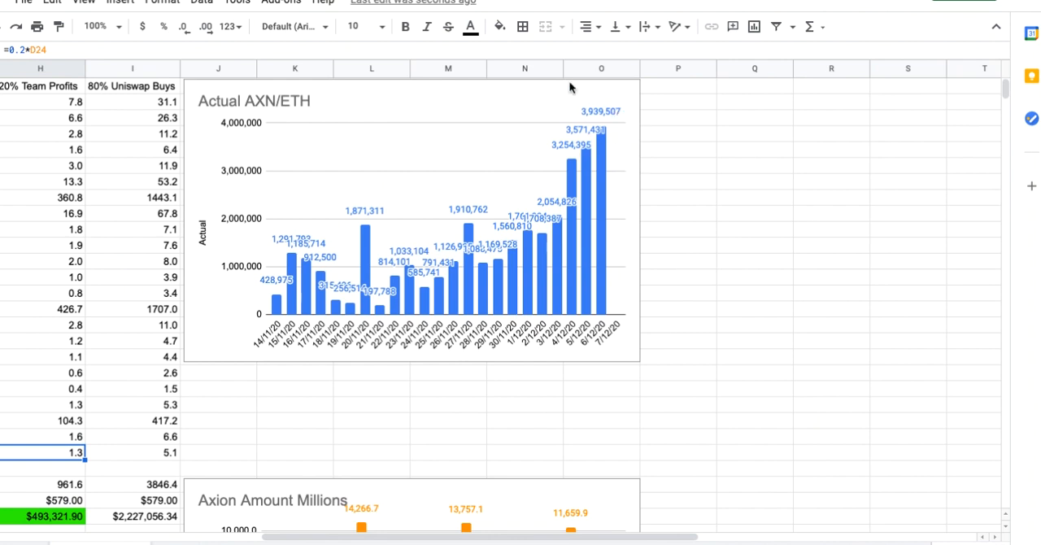
pyautogui.moveTo(574, 140)
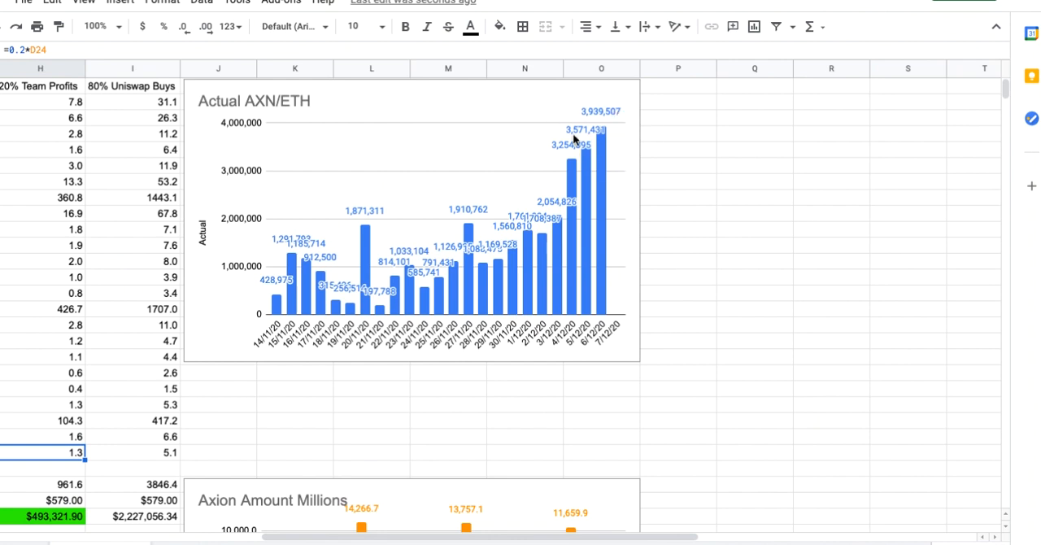
pyautogui.moveTo(611, 122)
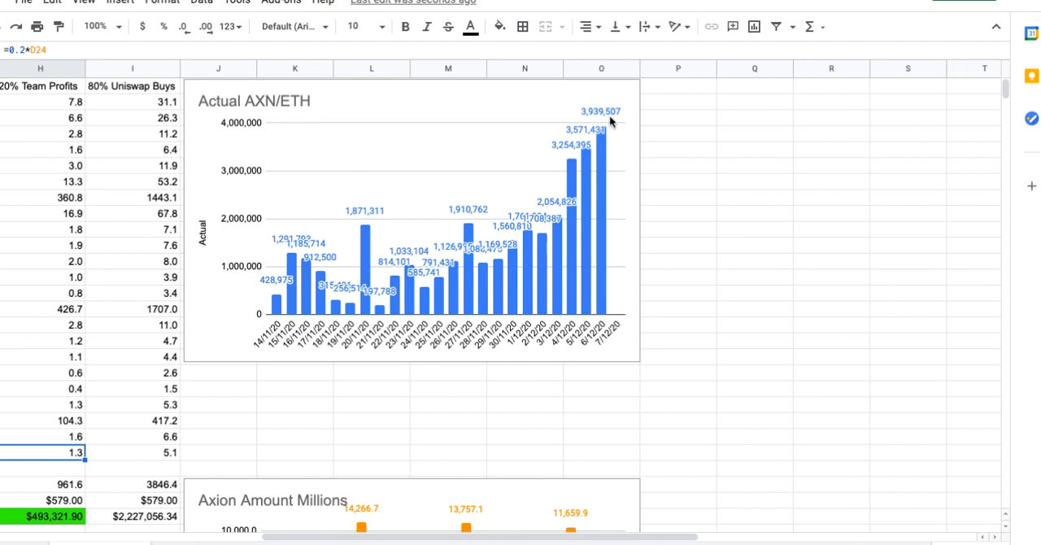
pyautogui.moveTo(577, 272)
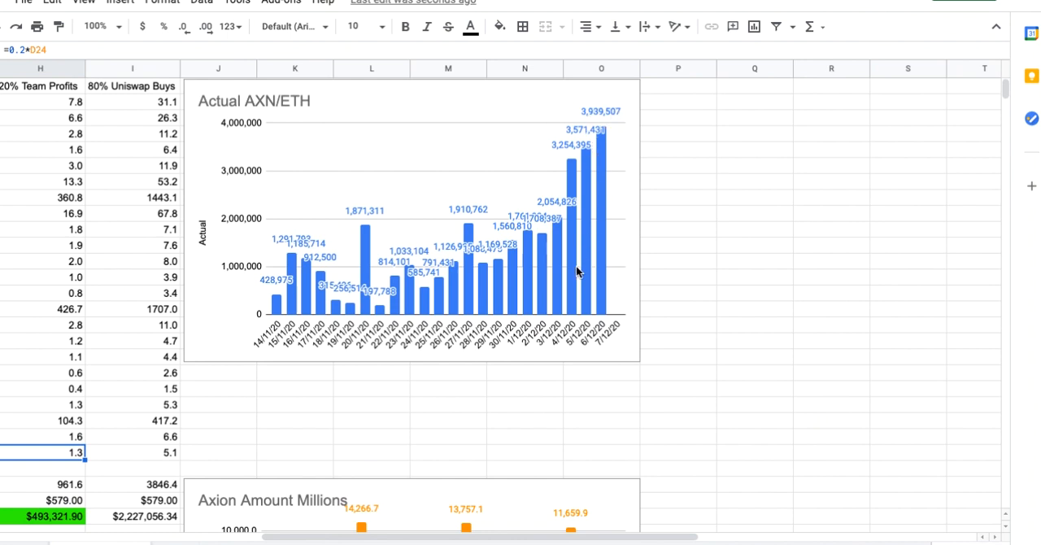
pyautogui.scroll(-3)
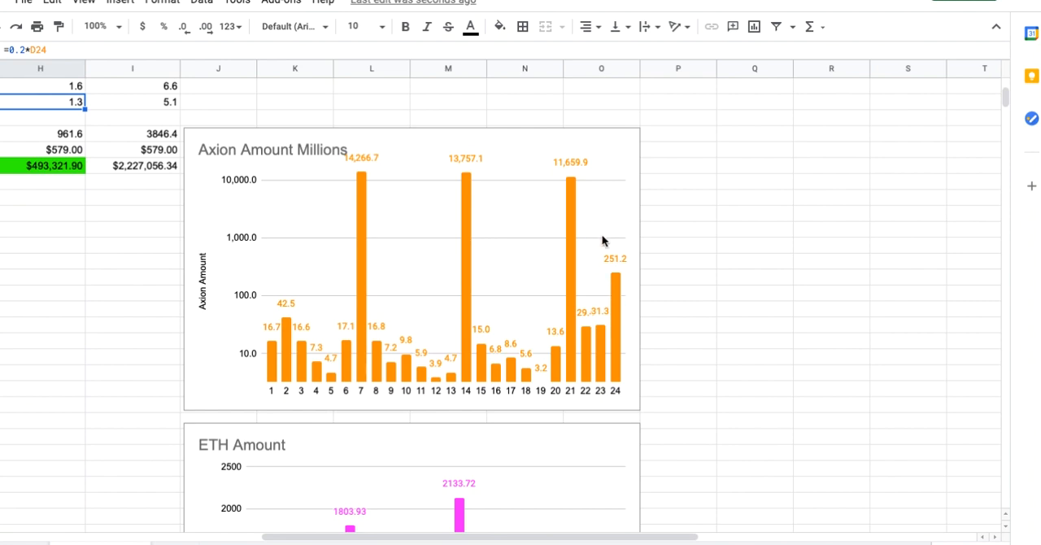
pyautogui.moveTo(596, 337)
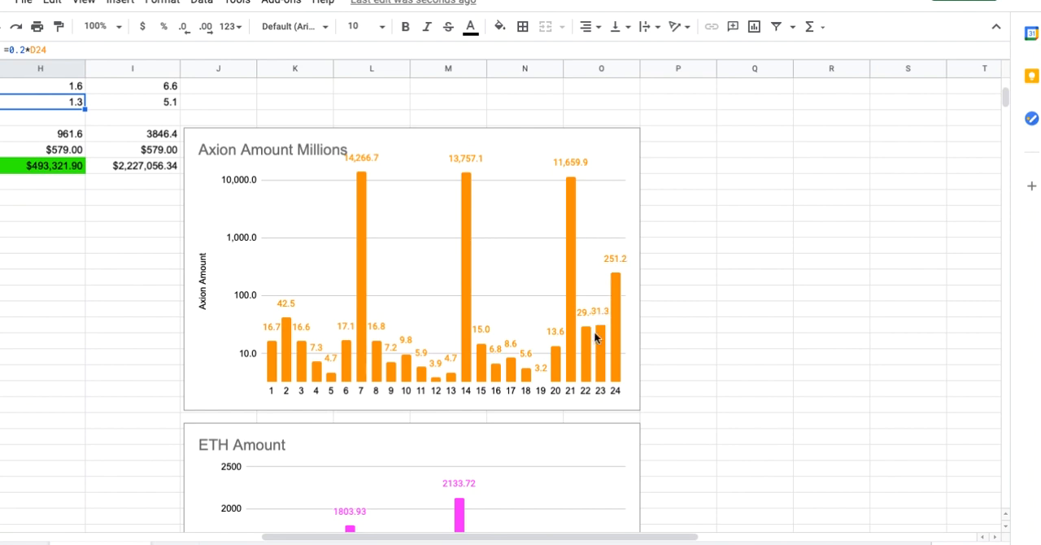
pyautogui.moveTo(621, 282)
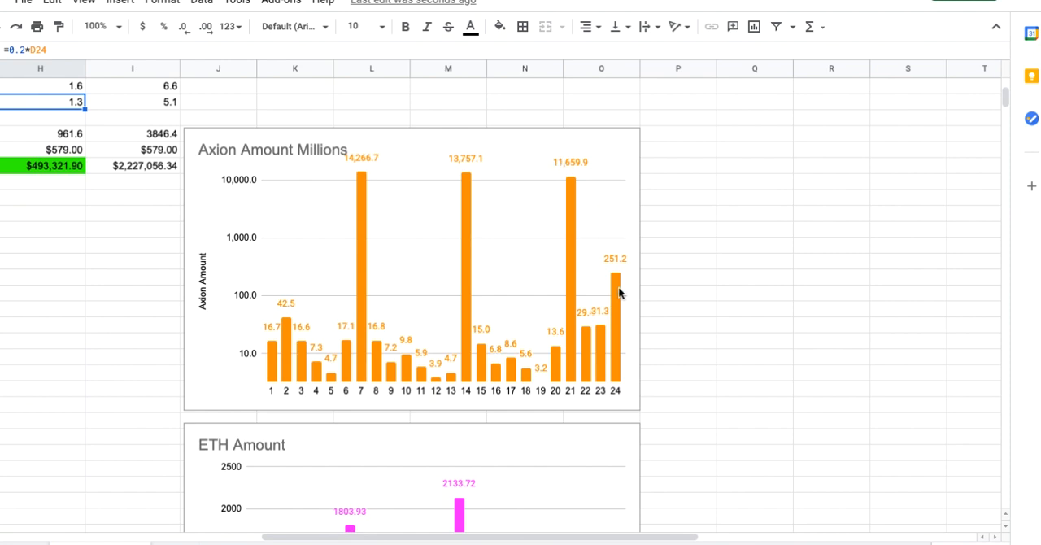
pyautogui.moveTo(242, 183)
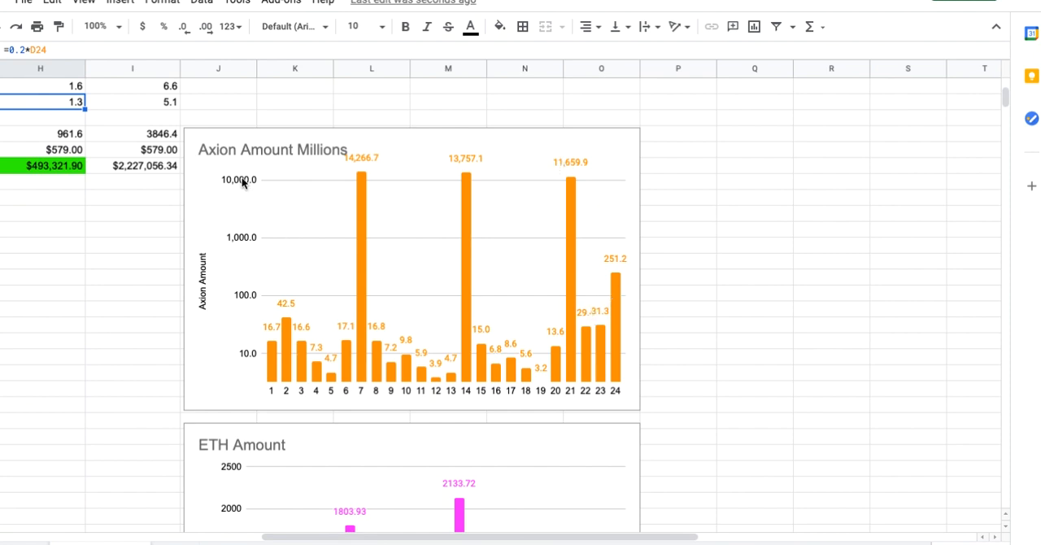
pyautogui.moveTo(383, 155)
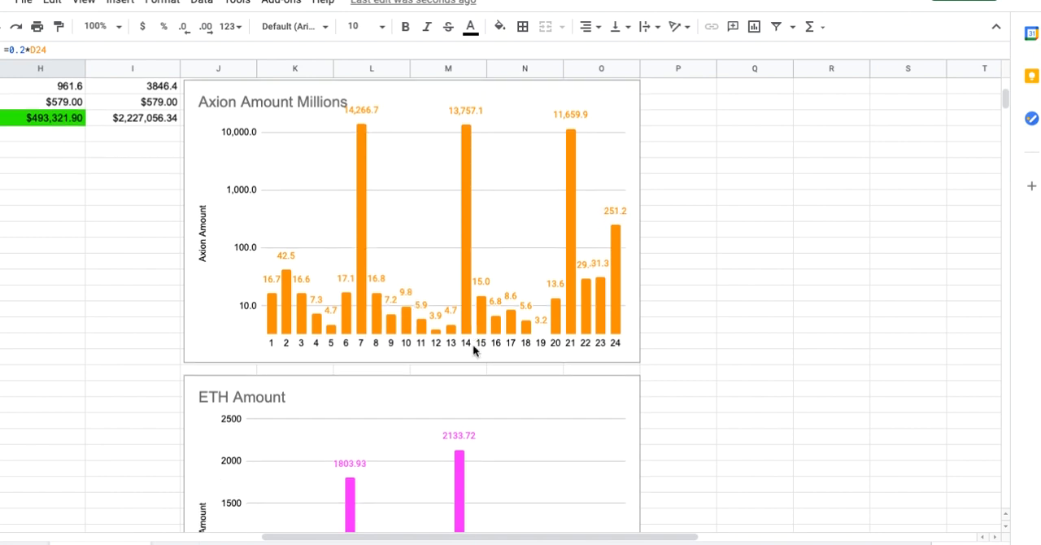
pyautogui.scroll(-3)
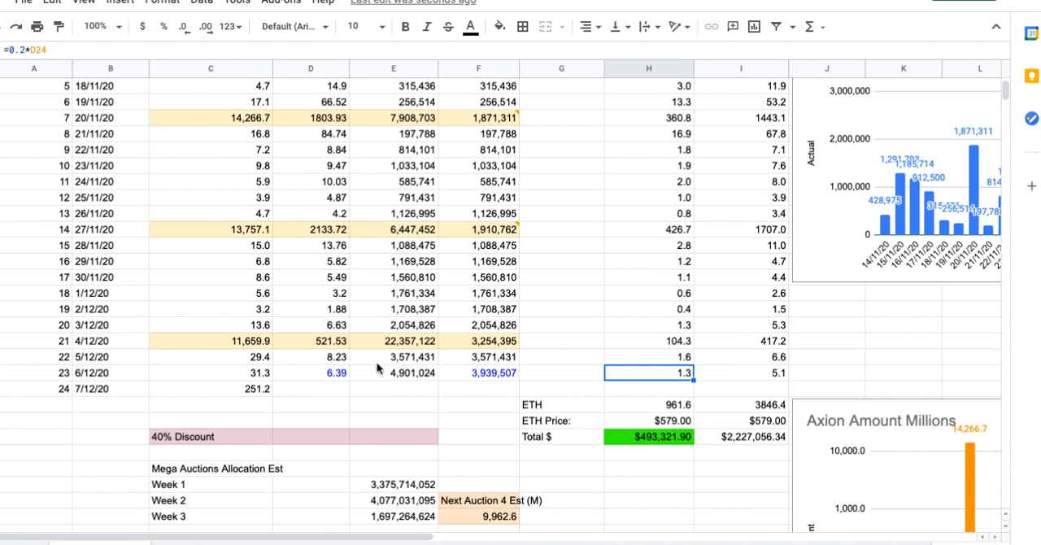
pyautogui.click(311, 373)
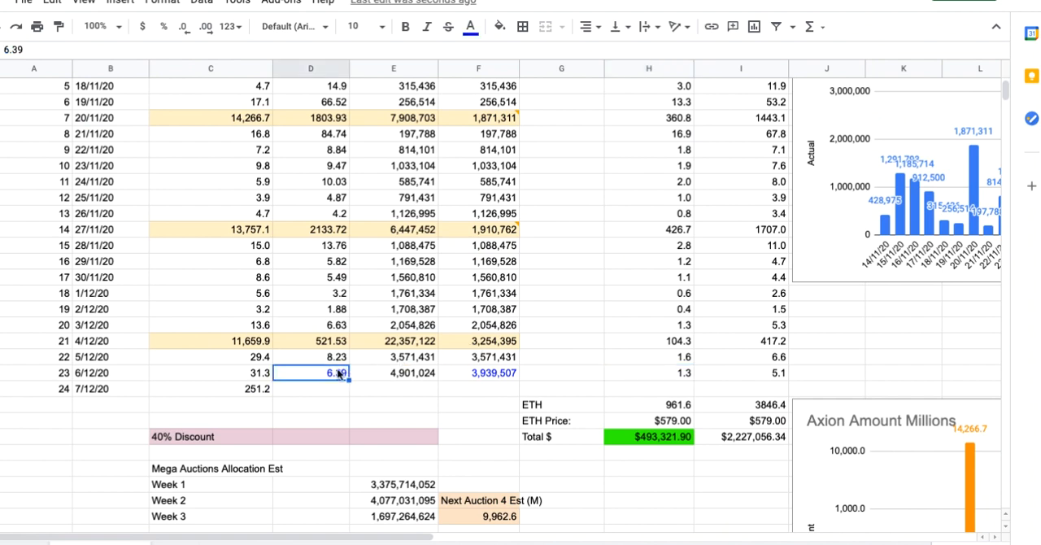
pyautogui.click(470, 26)
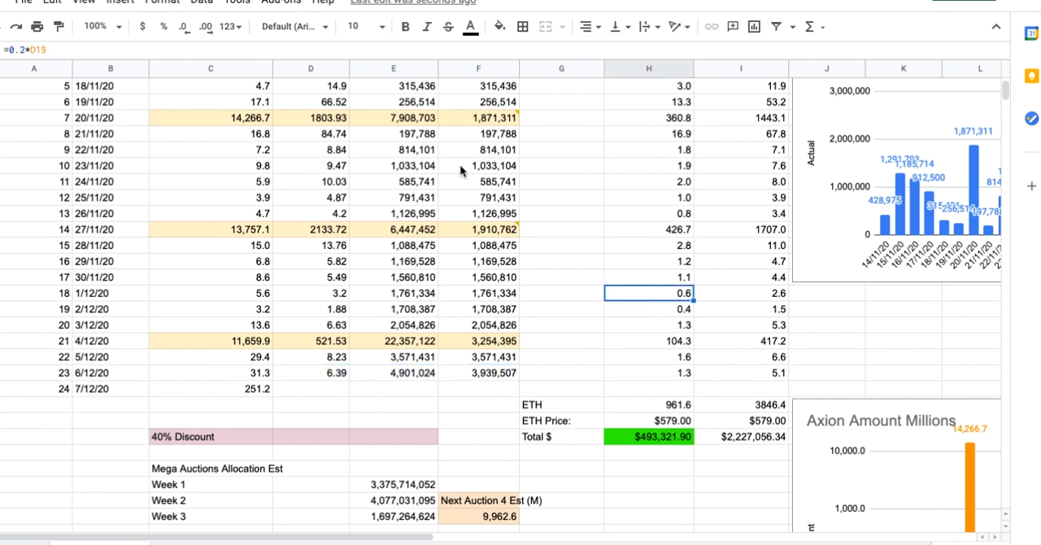
pyautogui.click(211, 387)
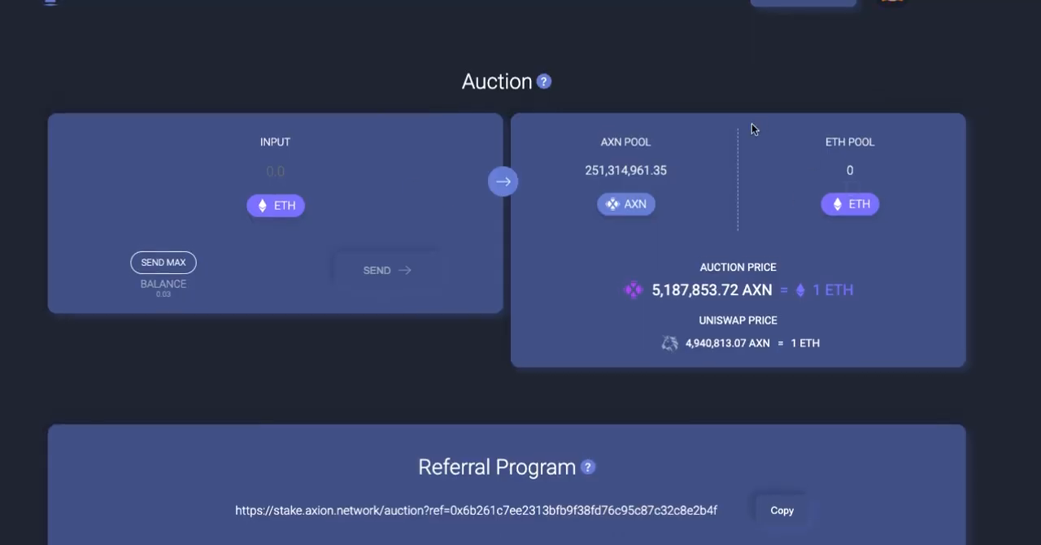
pyautogui.moveTo(849, 208)
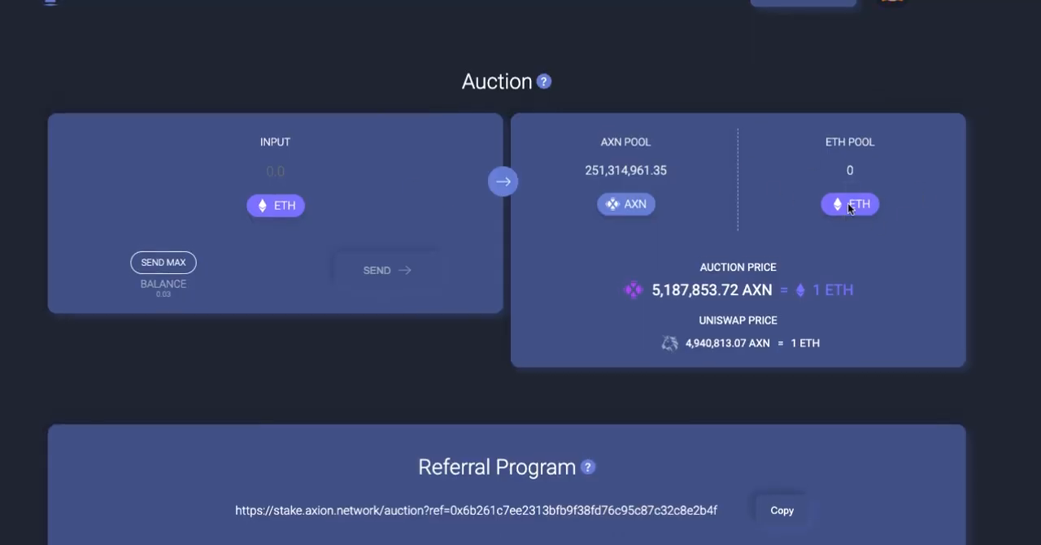
pyautogui.moveTo(809, 295)
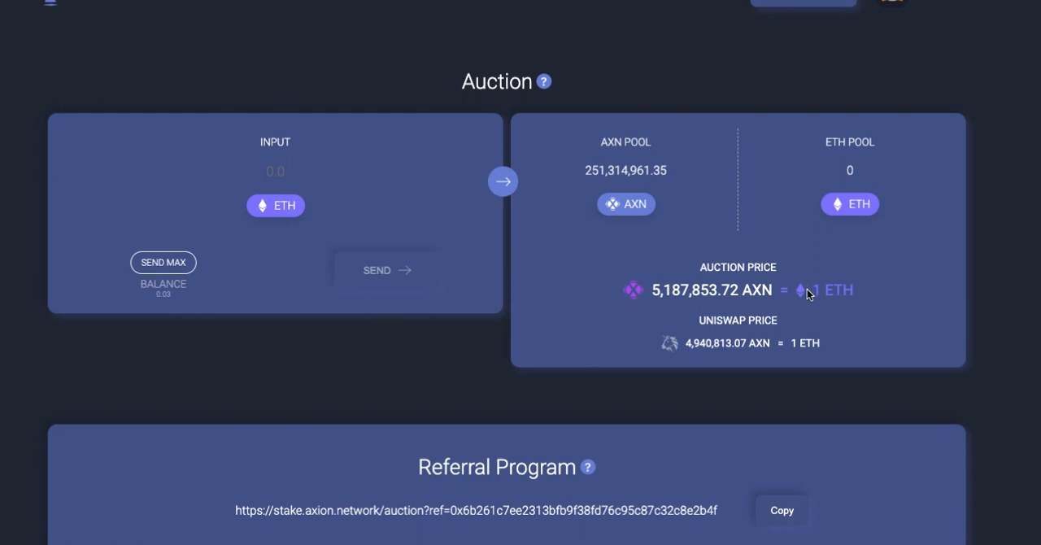
pyautogui.moveTo(706, 289)
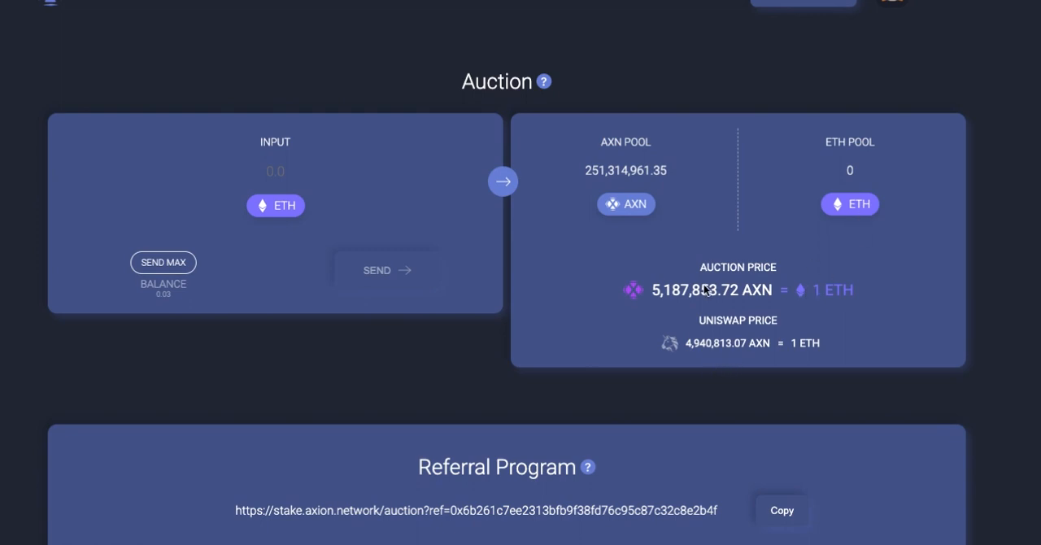
pyautogui.moveTo(739, 537)
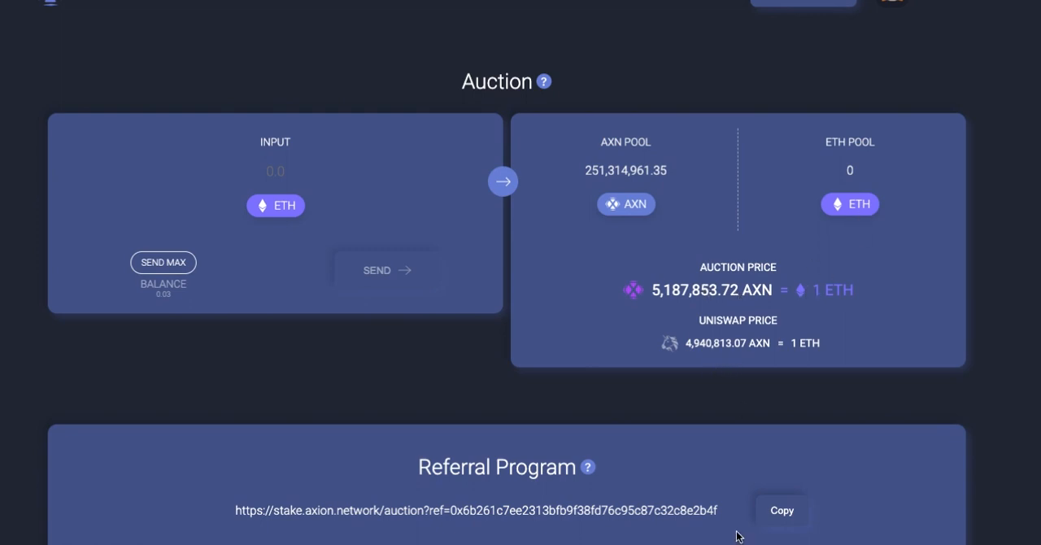
pyautogui.moveTo(569, 345)
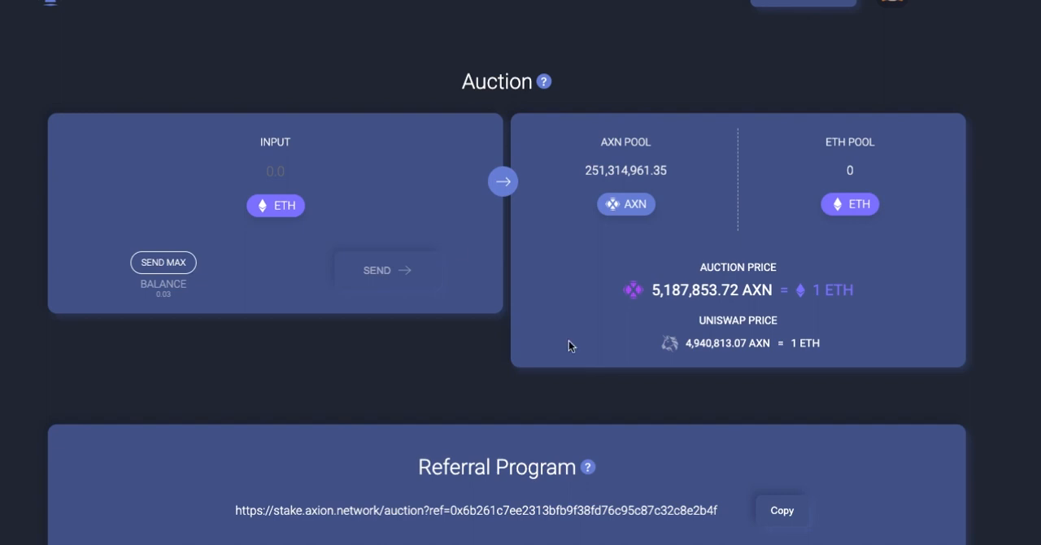
pyautogui.moveTo(569, 55)
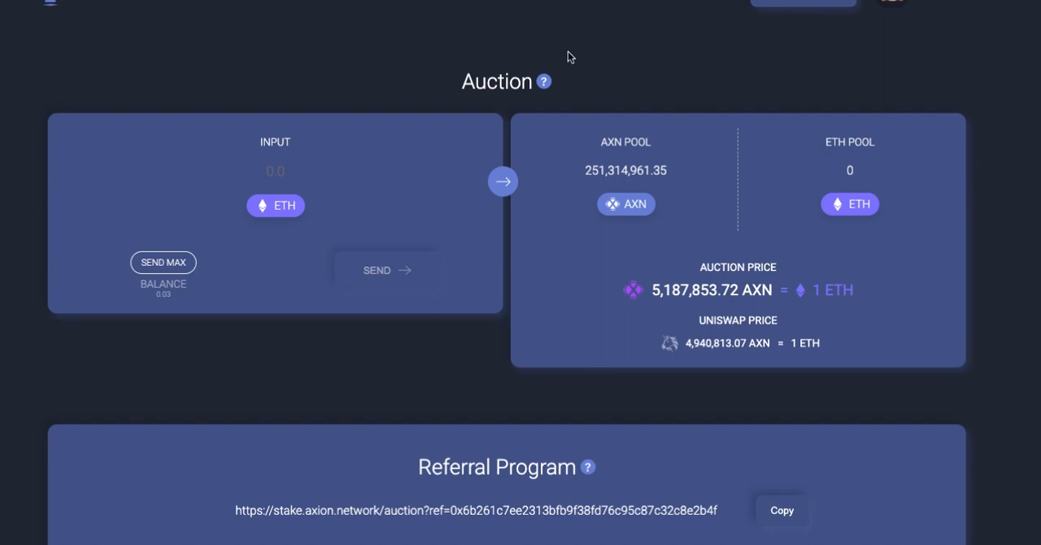
pyautogui.scroll(-3)
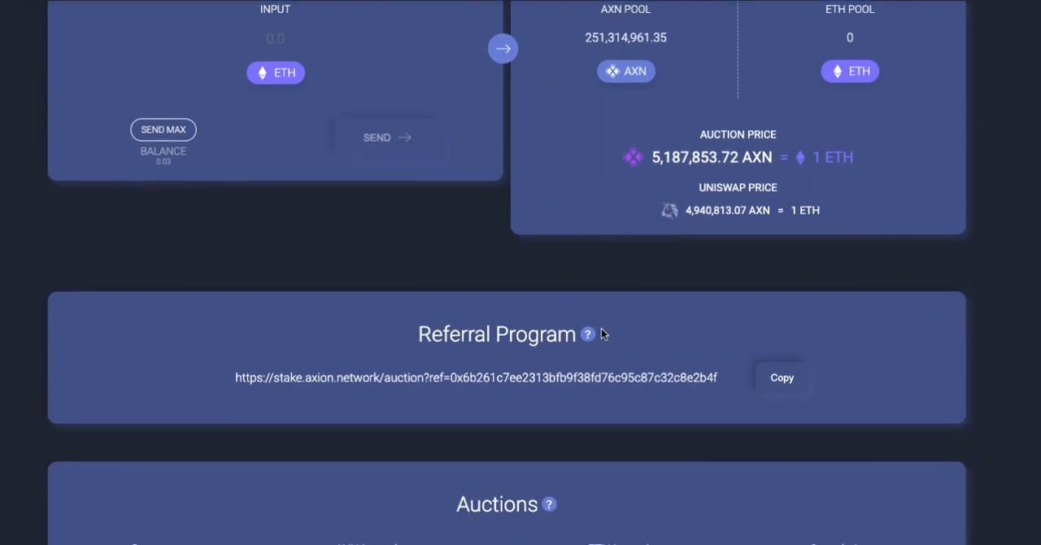
pyautogui.scroll(-3)
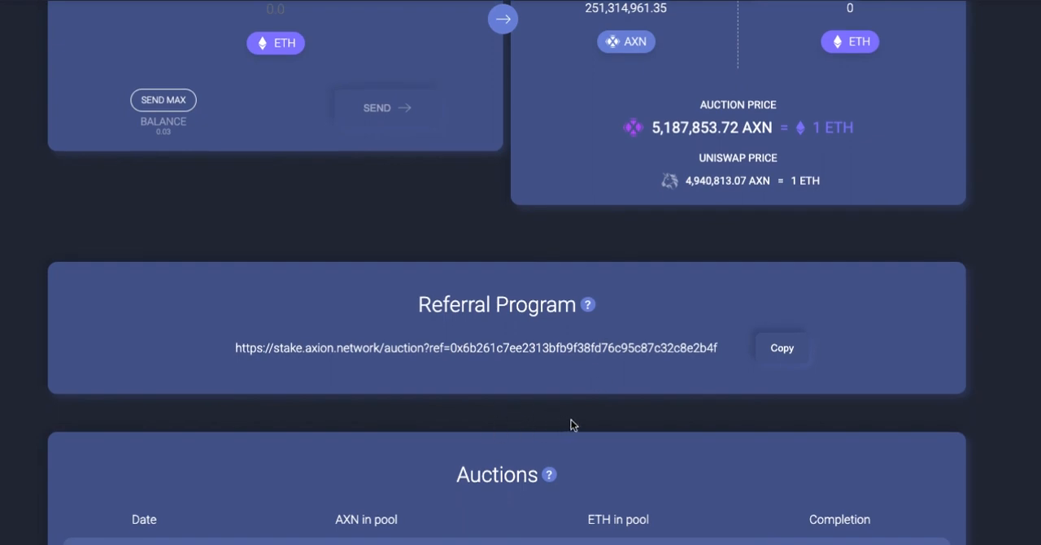
pyautogui.scroll(-3)
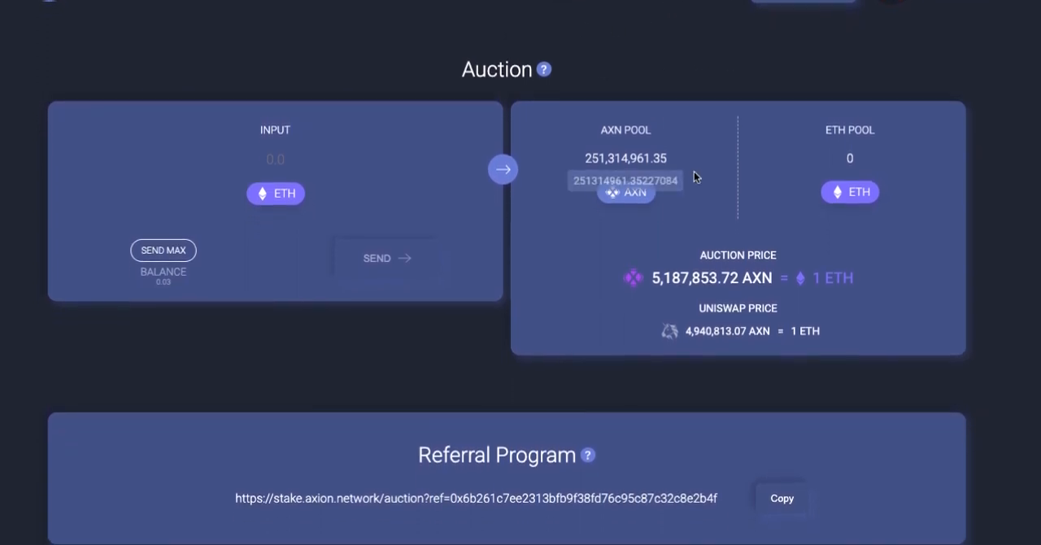
pyautogui.scroll(-3)
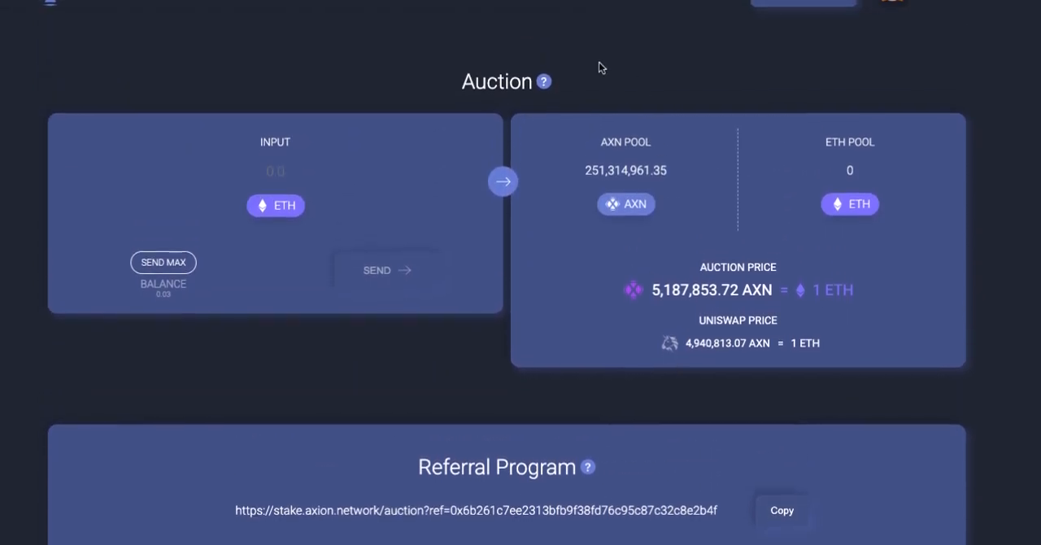
pyautogui.moveTo(355, 65)
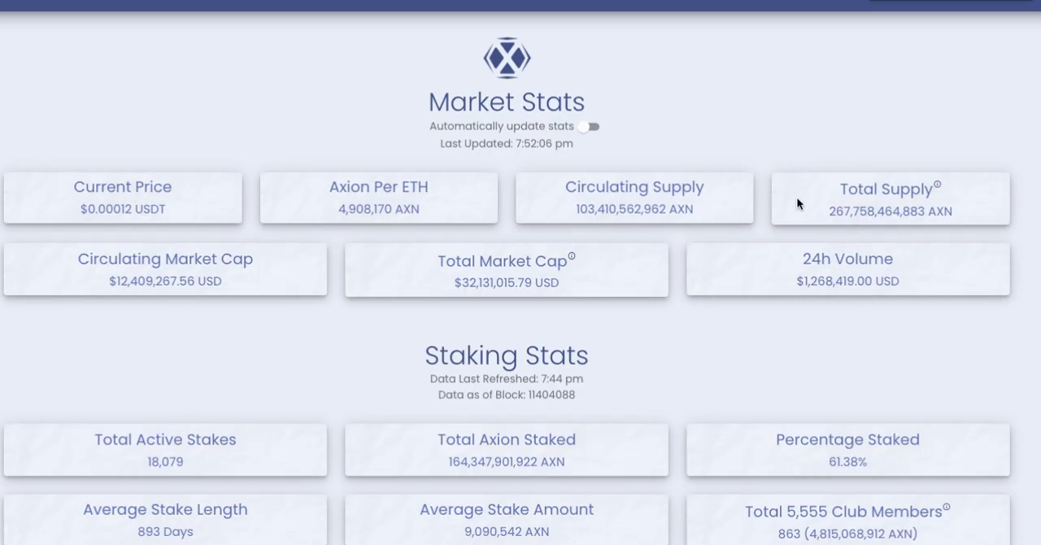
pyautogui.moveTo(854, 231)
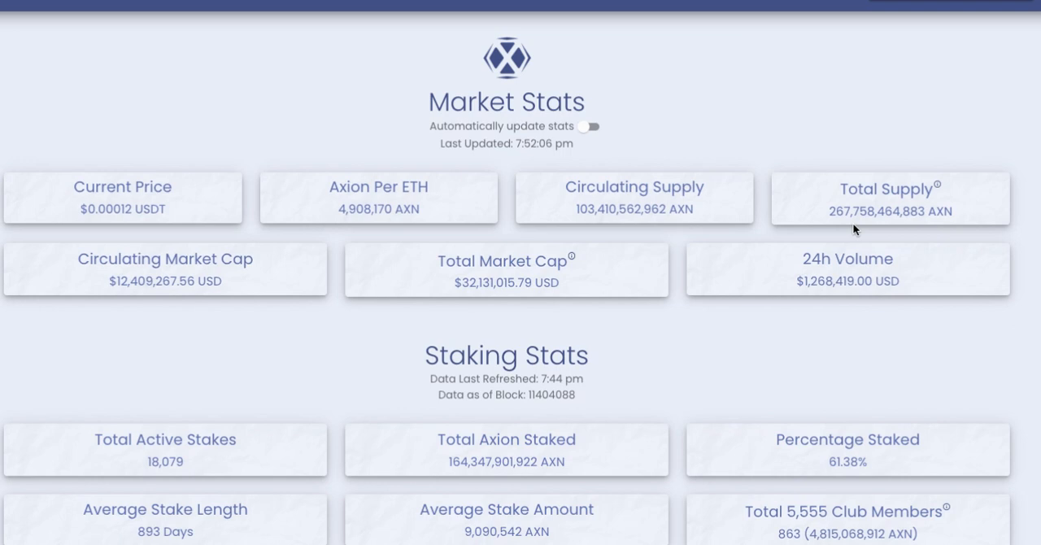
pyautogui.moveTo(592, 235)
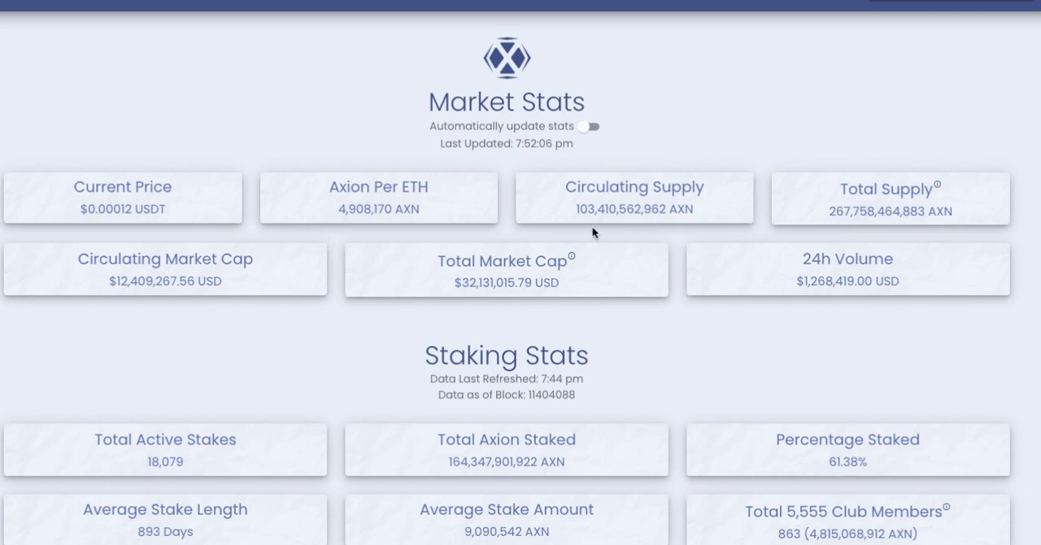
pyautogui.moveTo(592, 226)
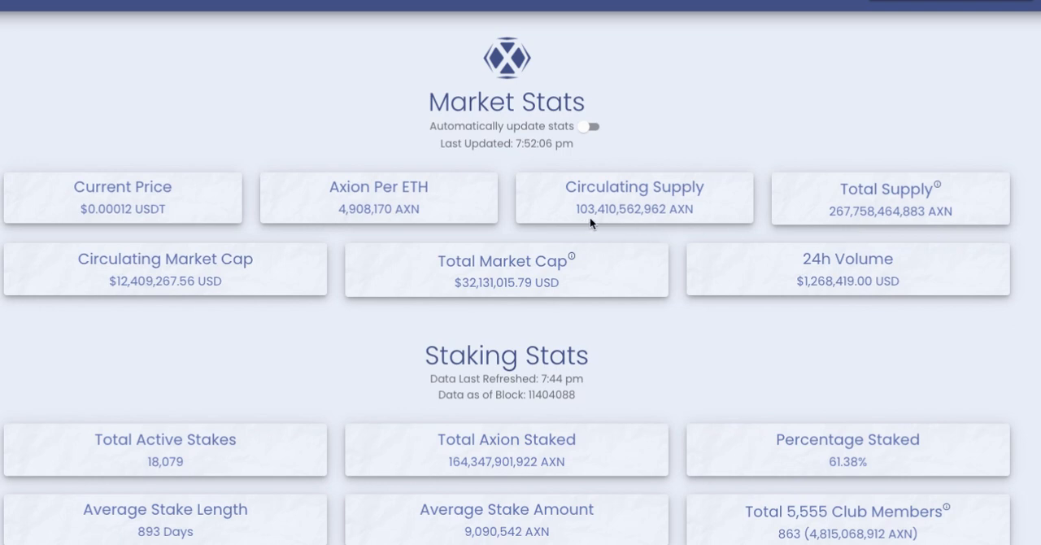
pyautogui.moveTo(593, 225)
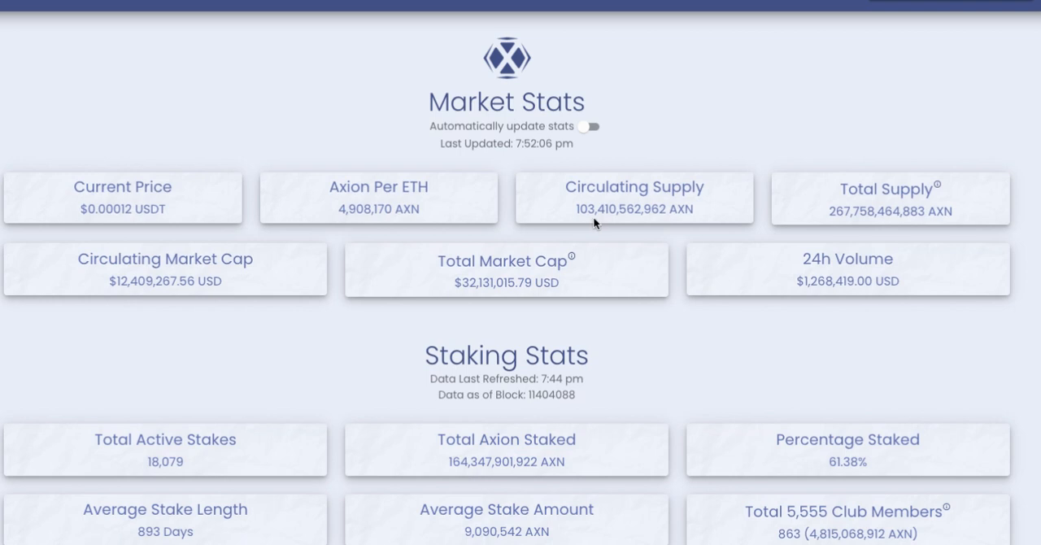
pyautogui.moveTo(604, 234)
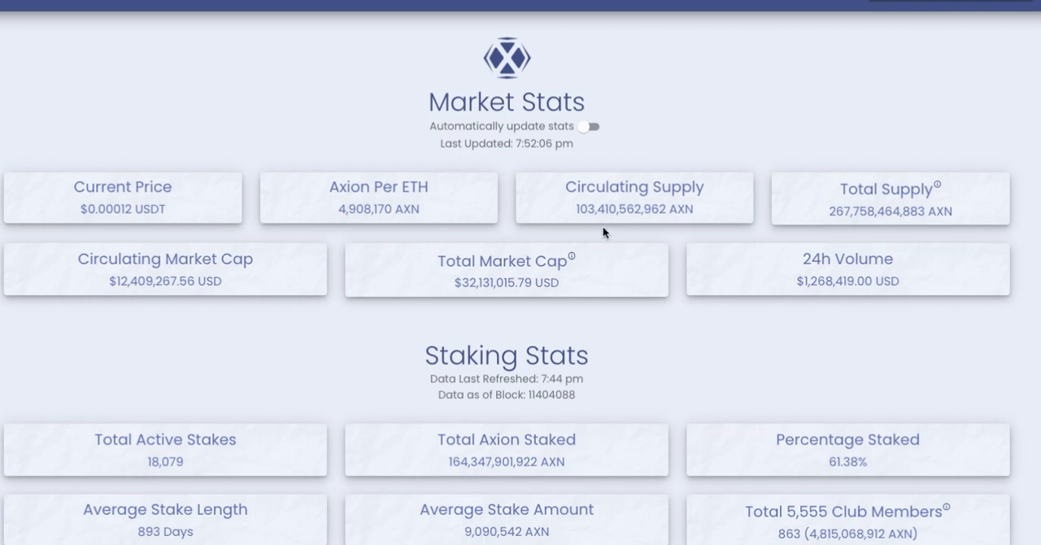
pyautogui.moveTo(589, 226)
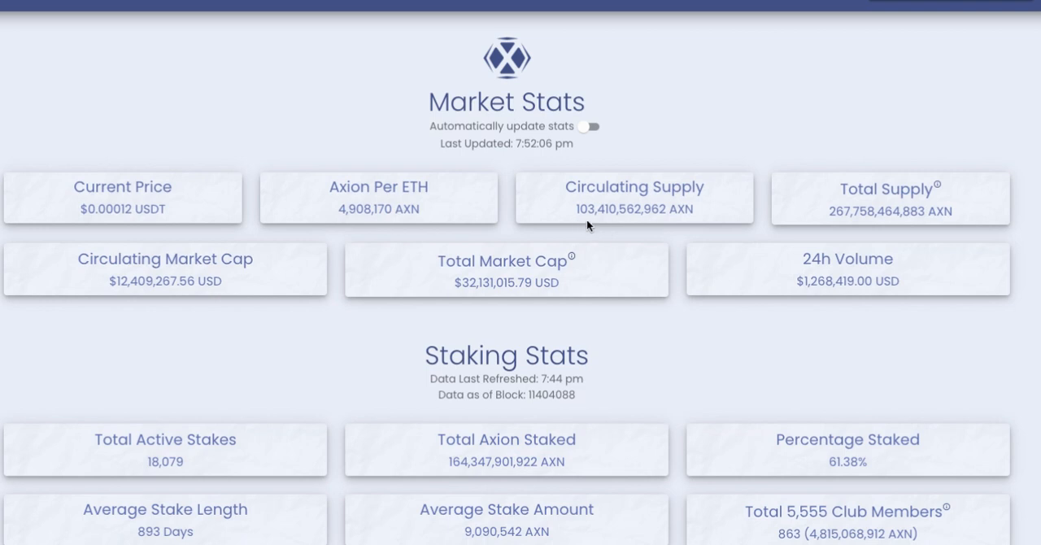
pyautogui.moveTo(594, 224)
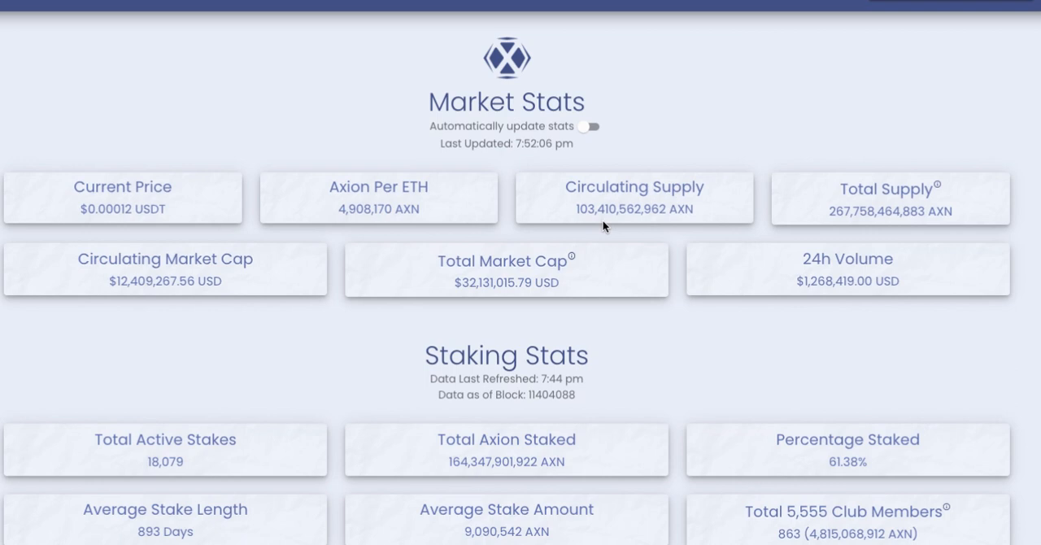
pyautogui.moveTo(228, 302)
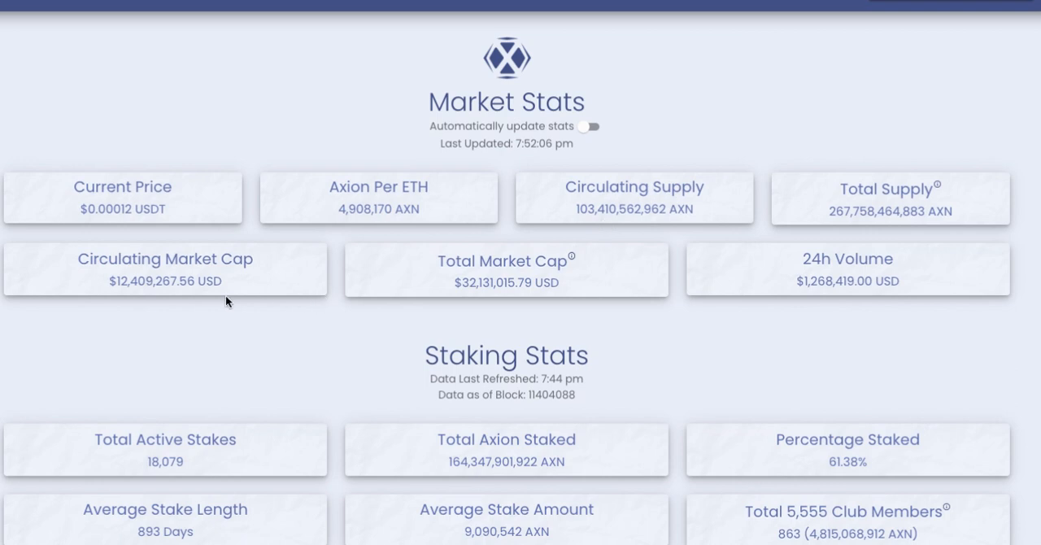
pyautogui.moveTo(133, 297)
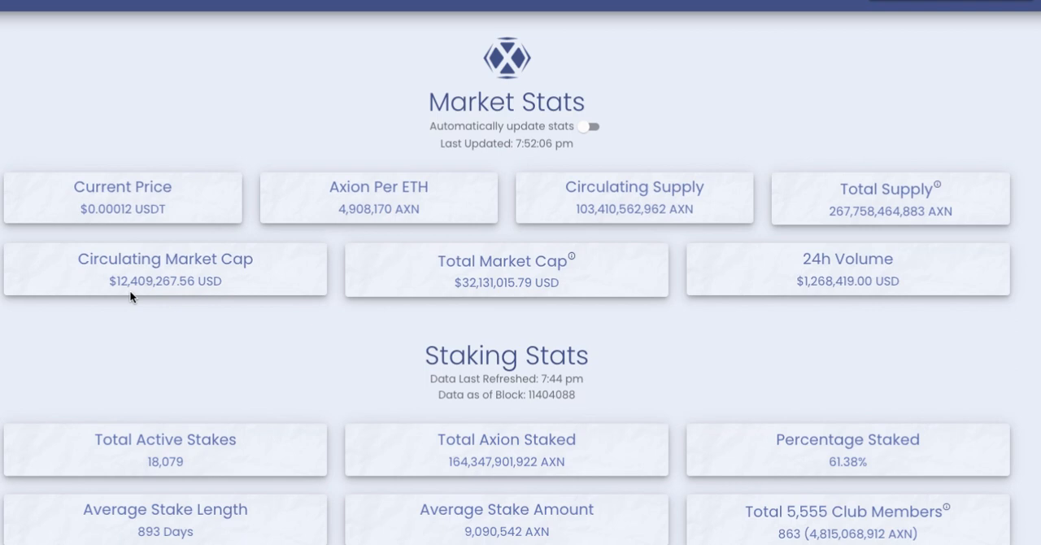
pyautogui.moveTo(150, 296)
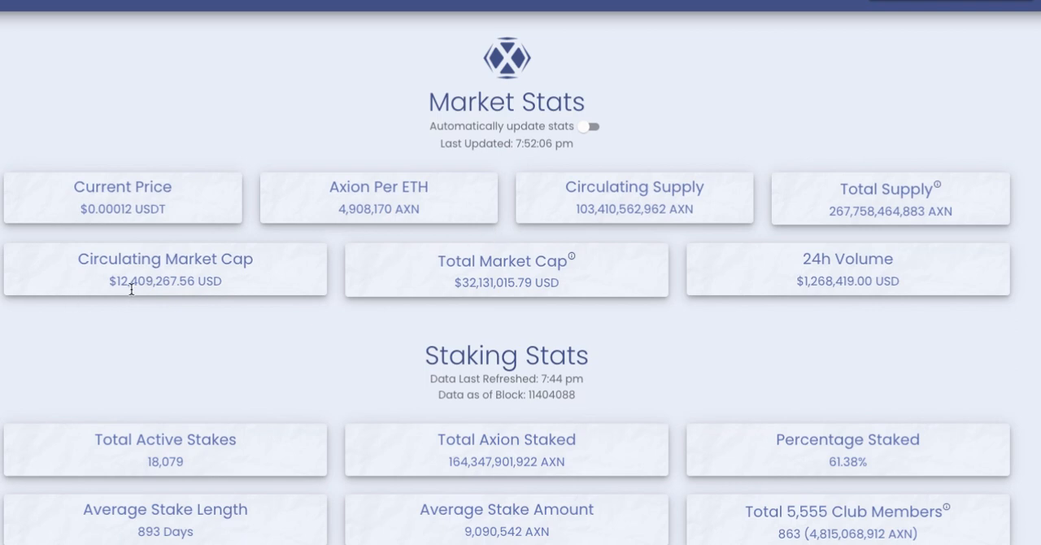
# Scroll to the Staking Stats and Axion Ecosystem holder tiers (Shrimp, Crabs, Fish, Octopuses).
pyautogui.scroll(-3)
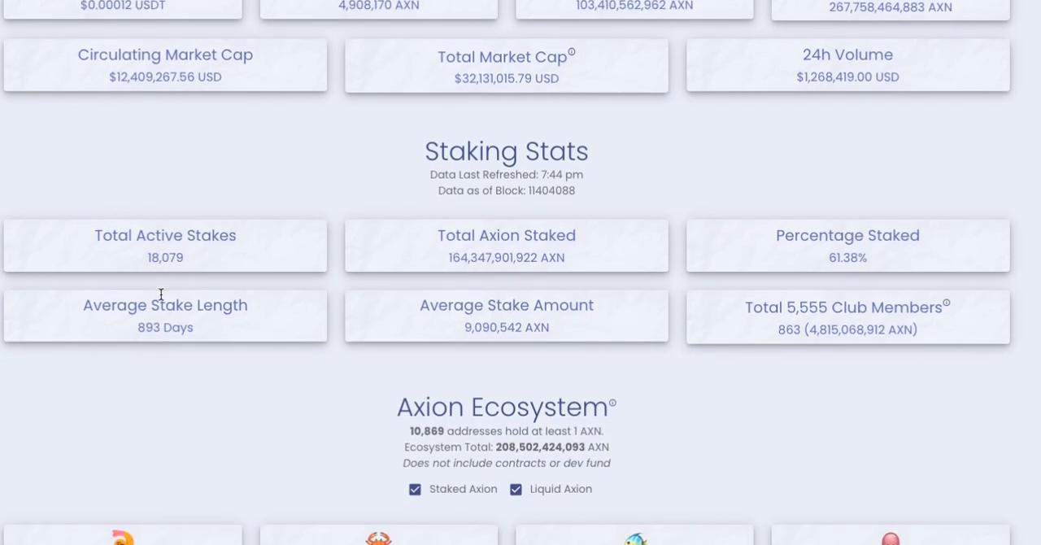
pyautogui.scroll(-3)
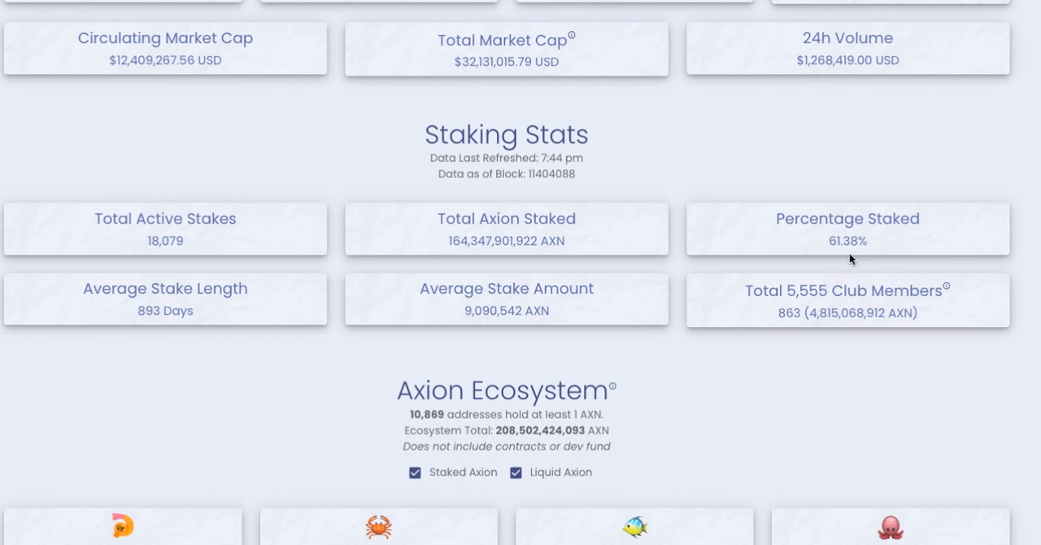
pyautogui.moveTo(153, 319)
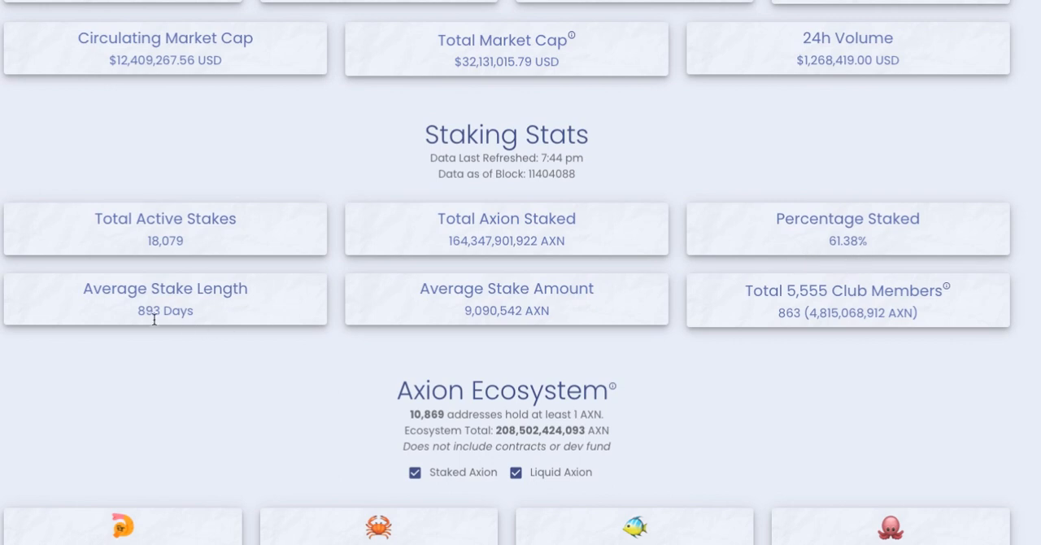
pyautogui.moveTo(192, 315)
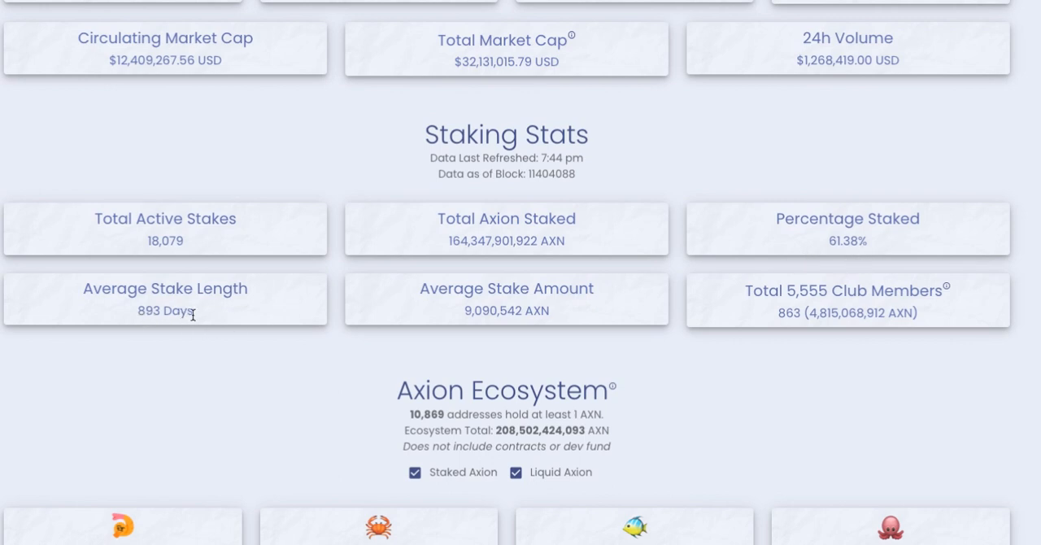
pyautogui.moveTo(485, 316)
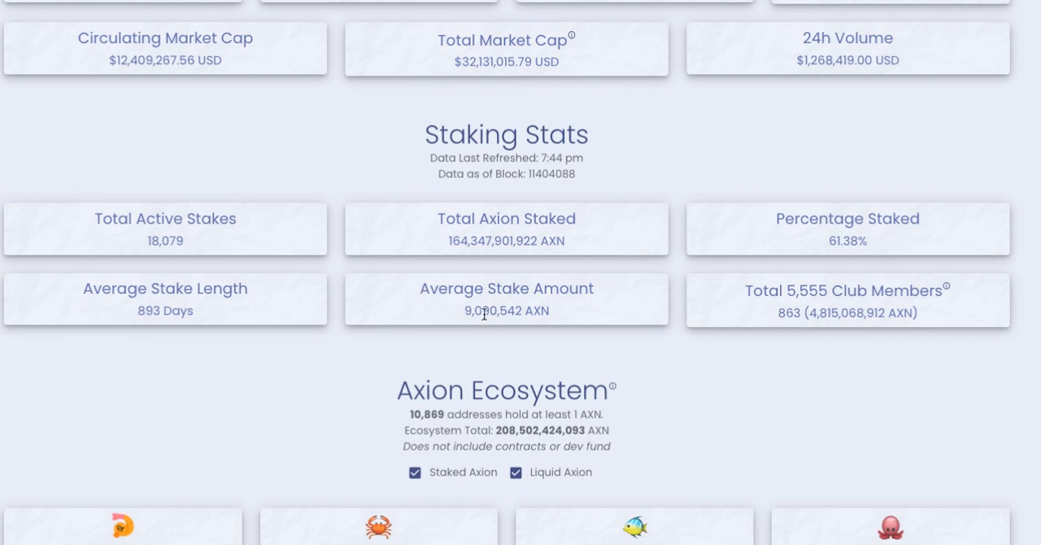
pyautogui.moveTo(479, 317)
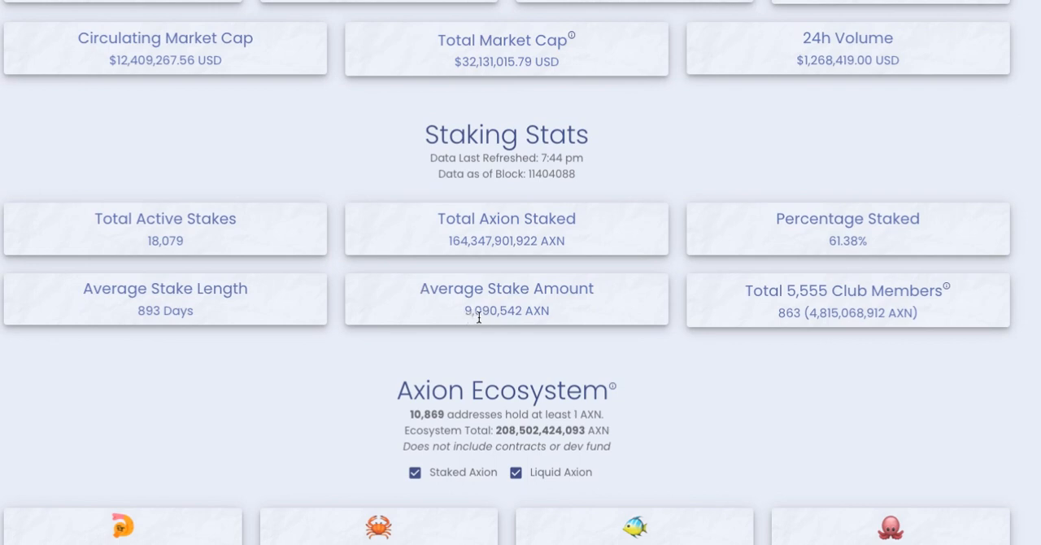
pyautogui.moveTo(794, 332)
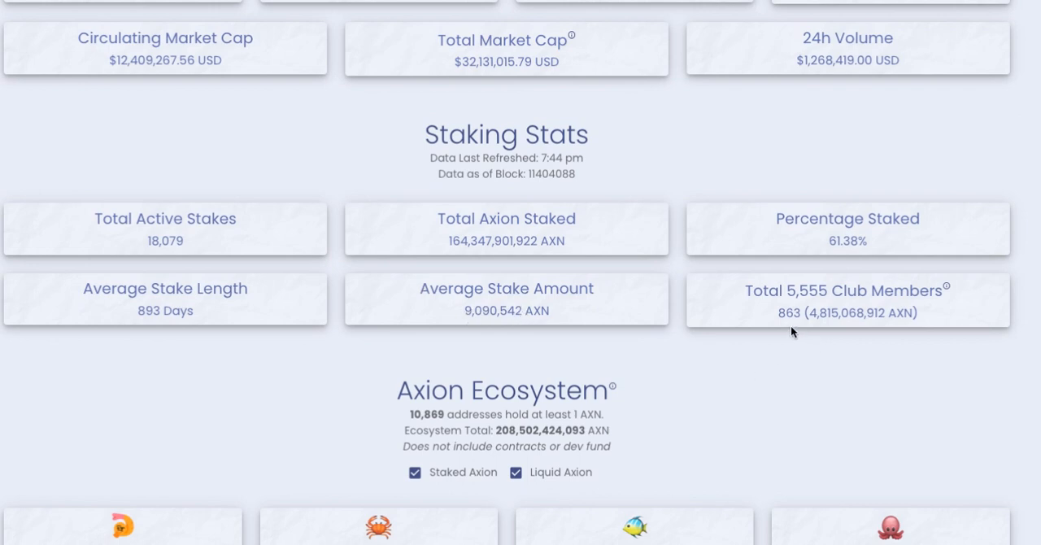
pyautogui.moveTo(800, 319)
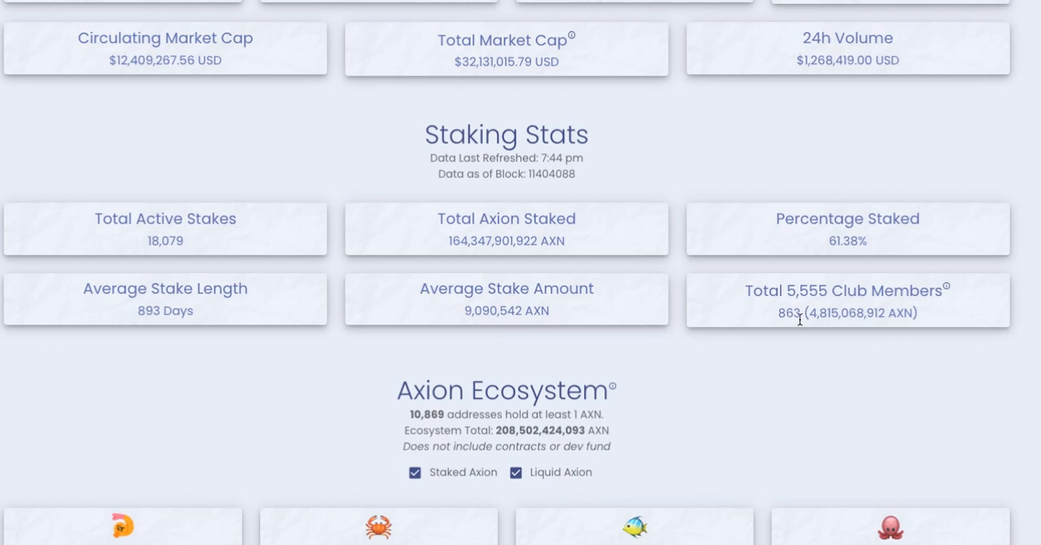
pyautogui.scroll(-3)
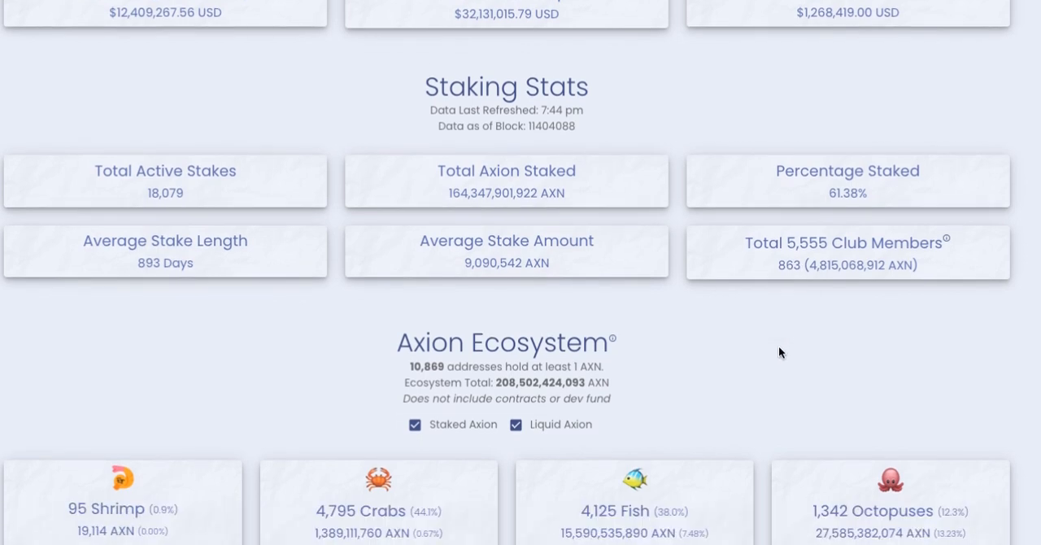
pyautogui.moveTo(736, 354)
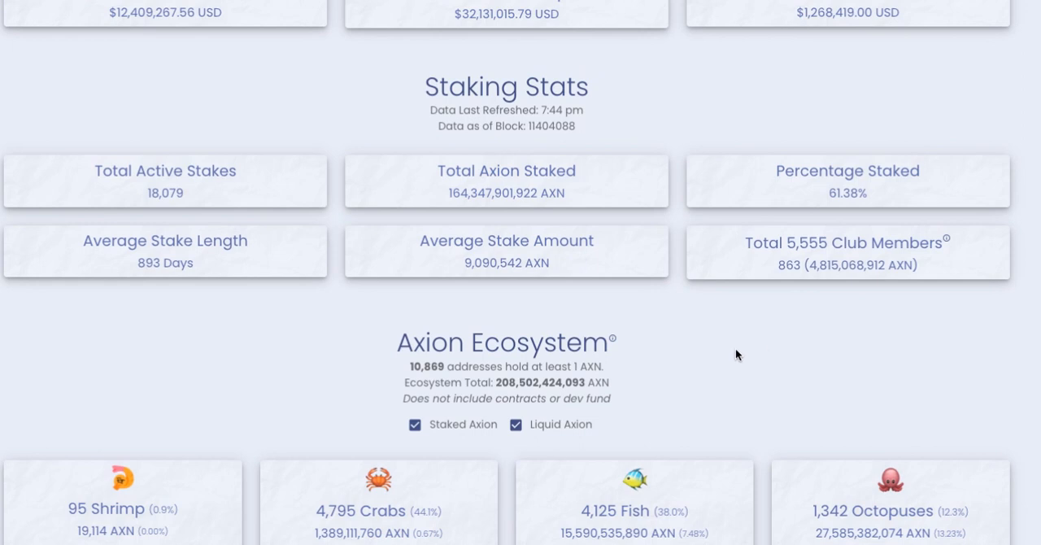
pyautogui.moveTo(456, 198)
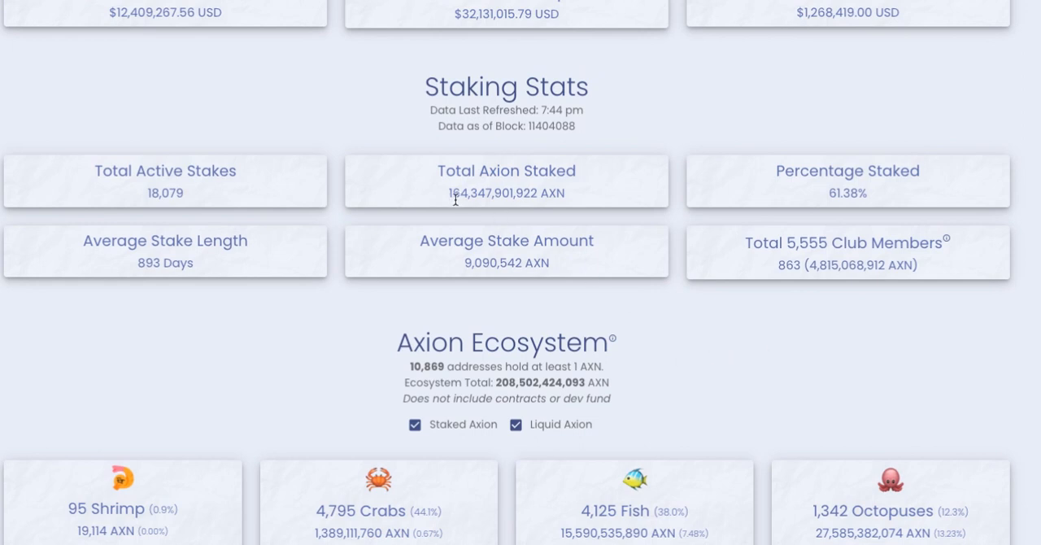
pyautogui.moveTo(548, 197)
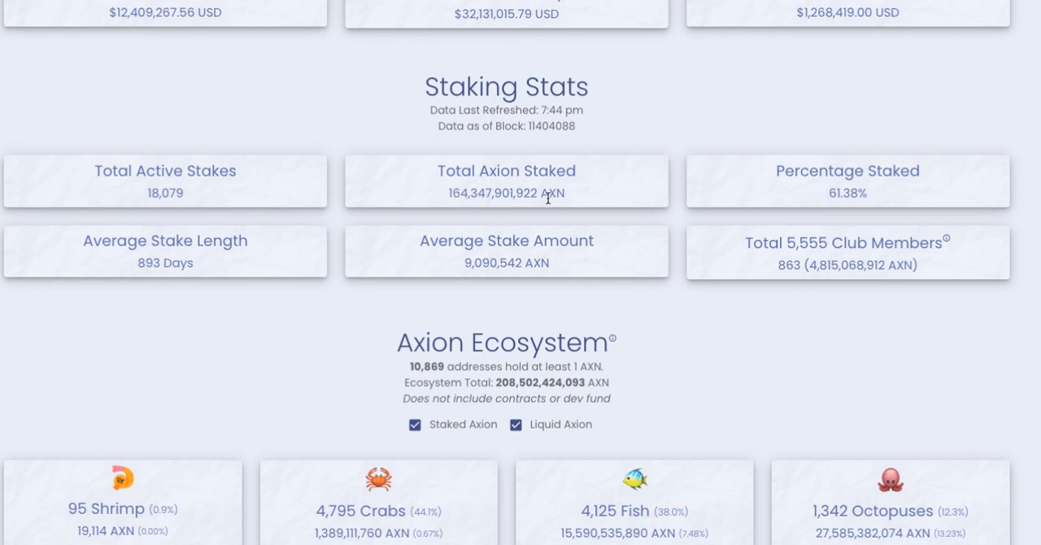
pyautogui.moveTo(576, 210)
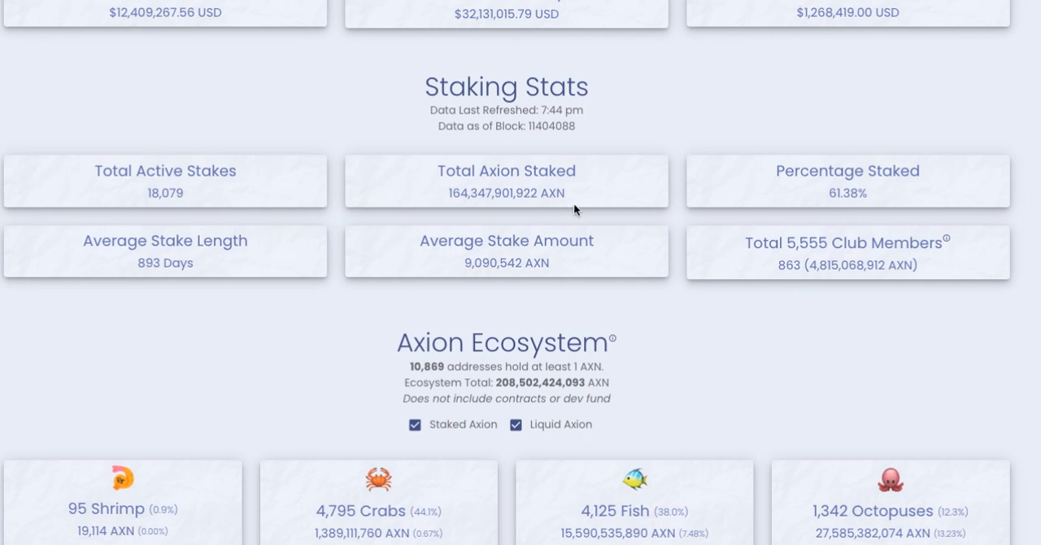
pyautogui.moveTo(561, 269)
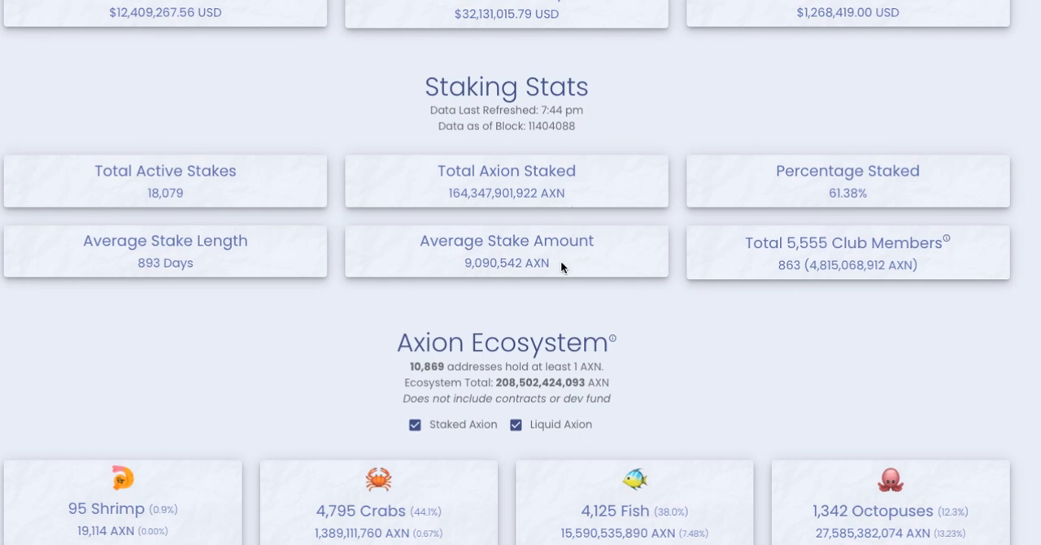
pyautogui.moveTo(553, 311)
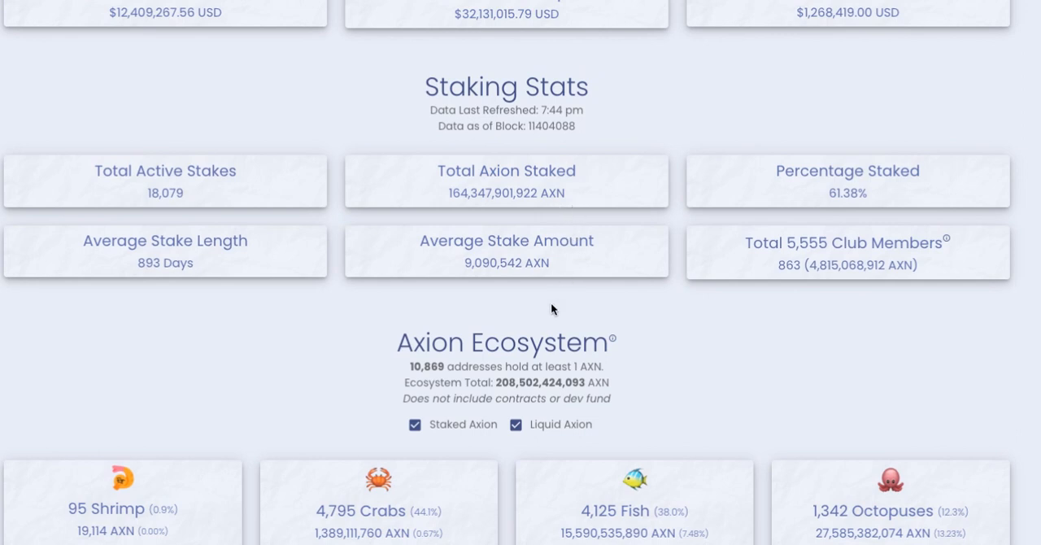
pyautogui.moveTo(570, 311)
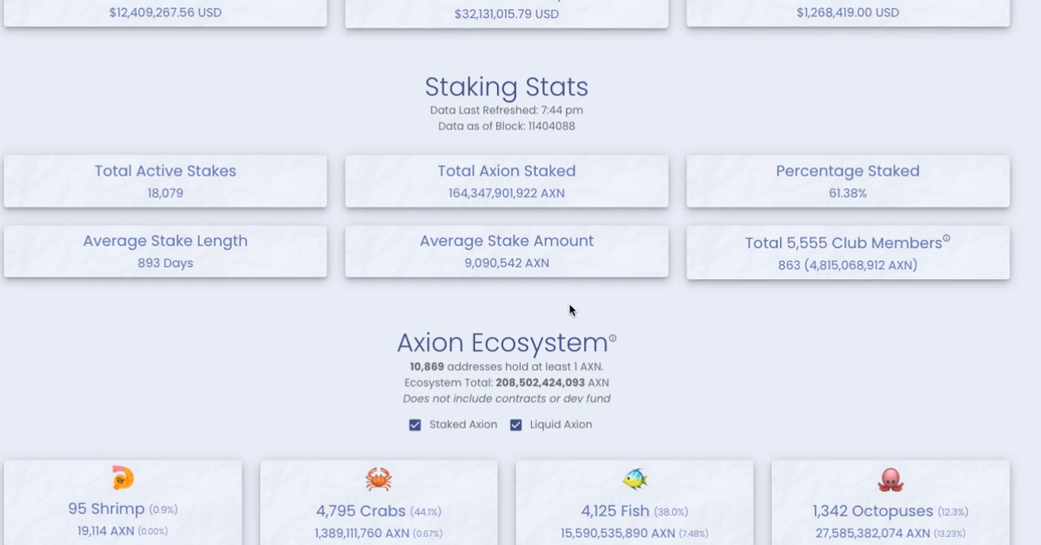
# Untick Staked Axion to view liquid-only ecosystem tiers and continue toward the Tree Pledge.
pyautogui.scroll(-3)
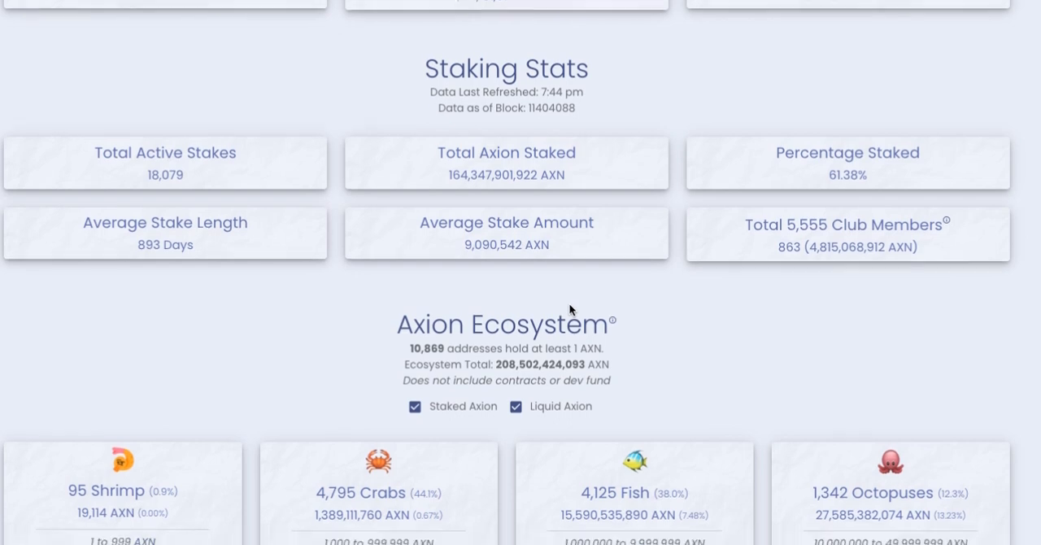
pyautogui.scroll(-3)
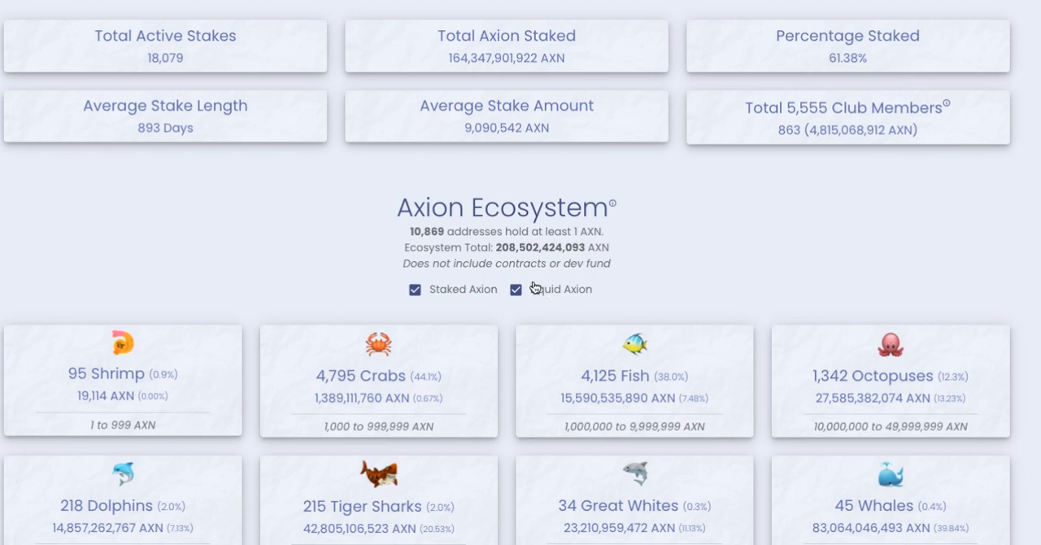
pyautogui.moveTo(480, 236)
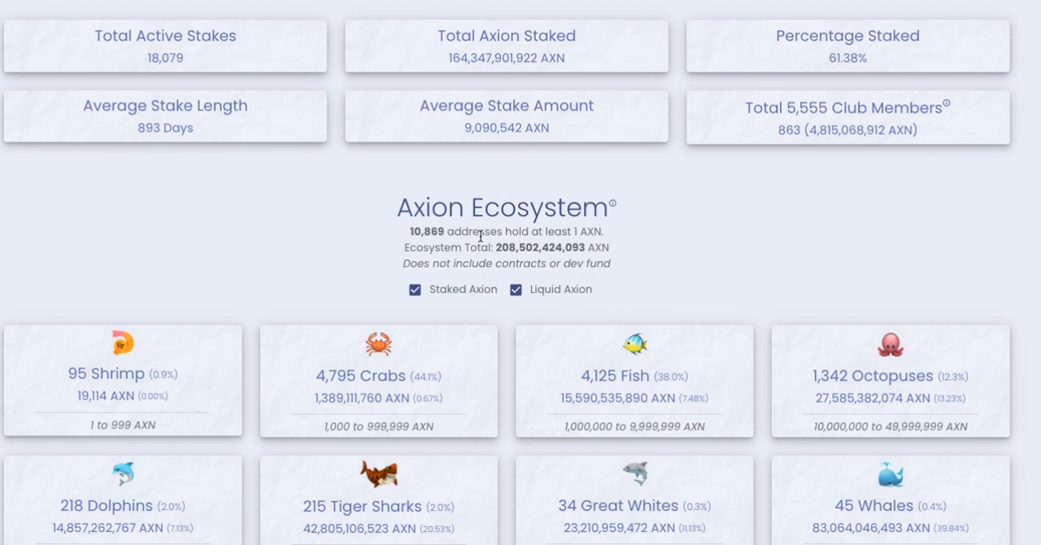
pyautogui.moveTo(556, 297)
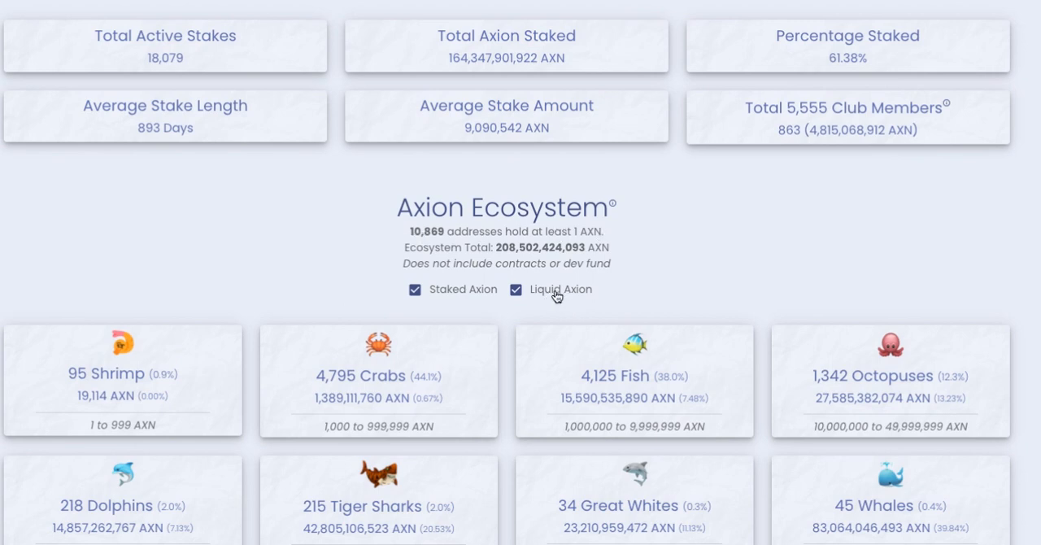
pyautogui.scroll(-3)
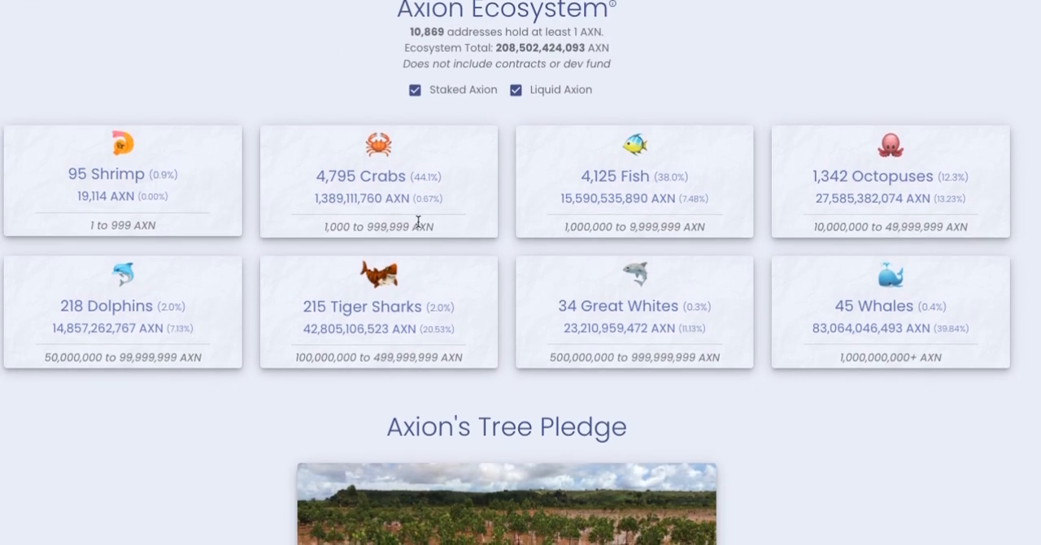
pyautogui.moveTo(135, 199)
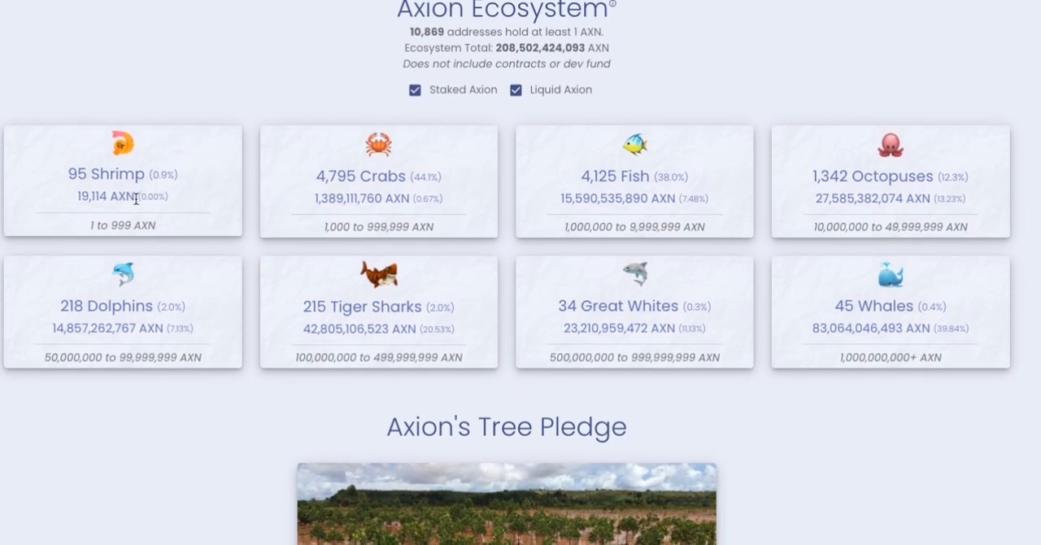
pyautogui.click(415, 90)
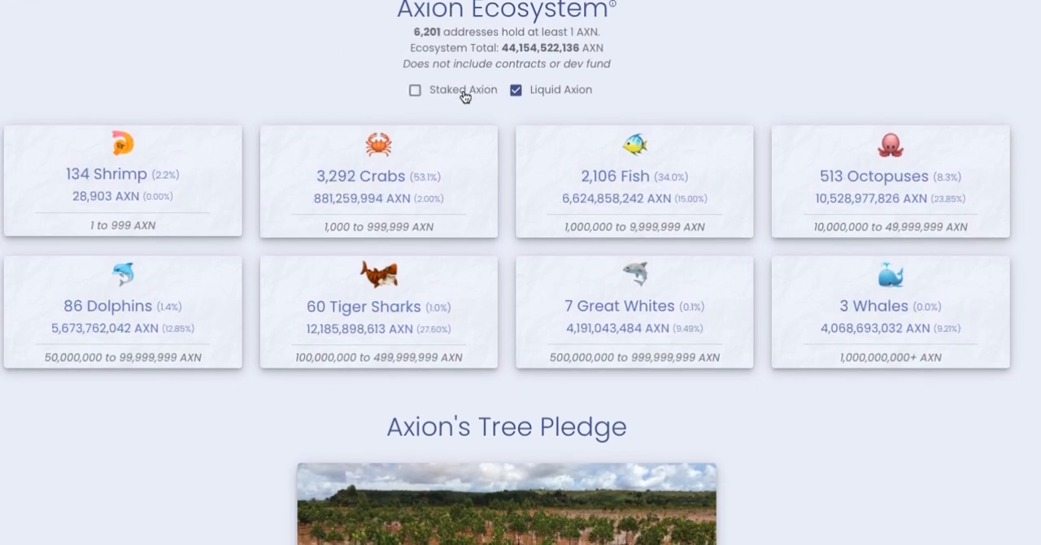
pyautogui.scroll(-3)
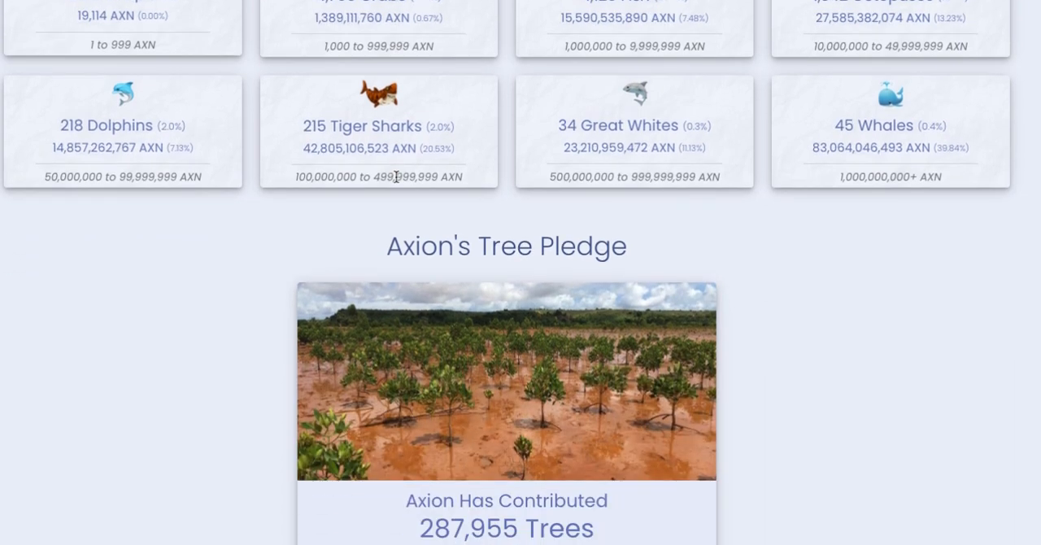
pyautogui.scroll(-3)
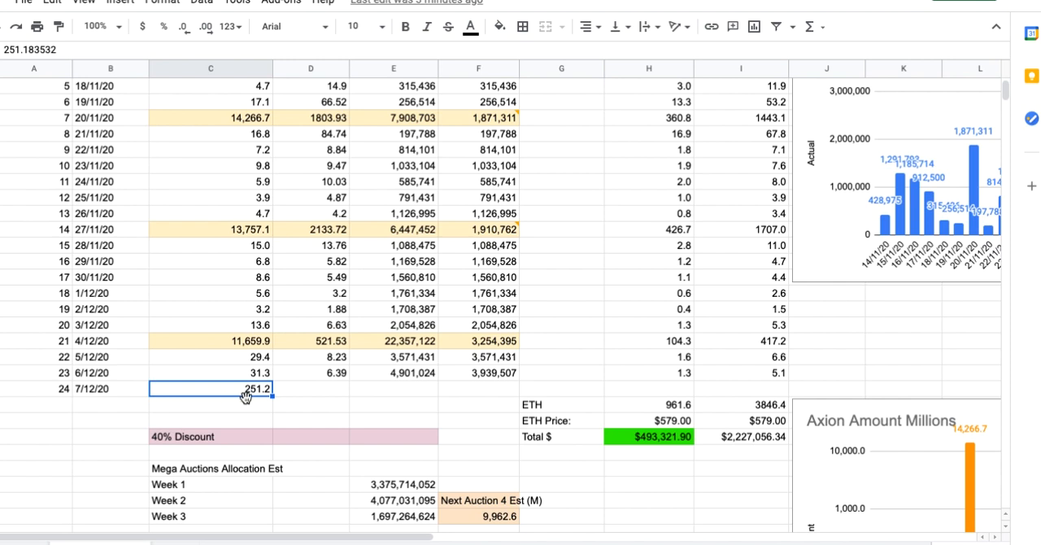
pyautogui.moveTo(399, 389)
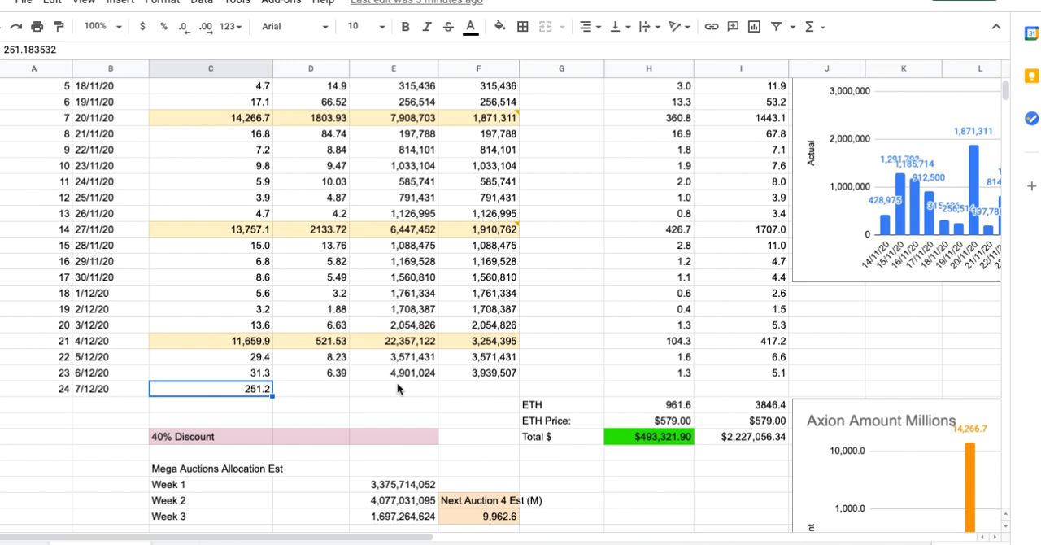
# Scroll to the 7/12/20 row's 251.2 pool value and the Next Auction 4 estimate of 9,962.6.
pyautogui.scroll(-3)
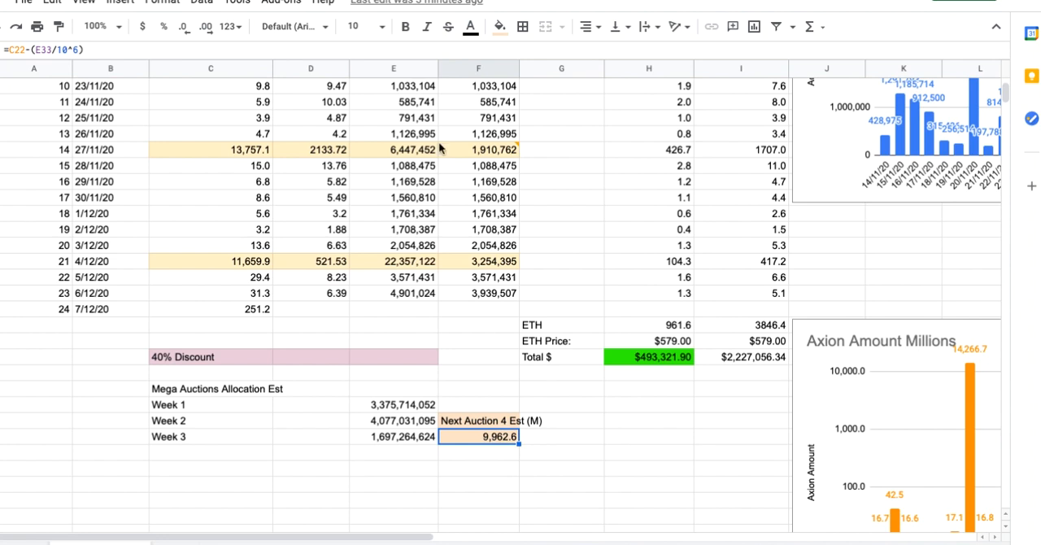
pyautogui.moveTo(440, 150)
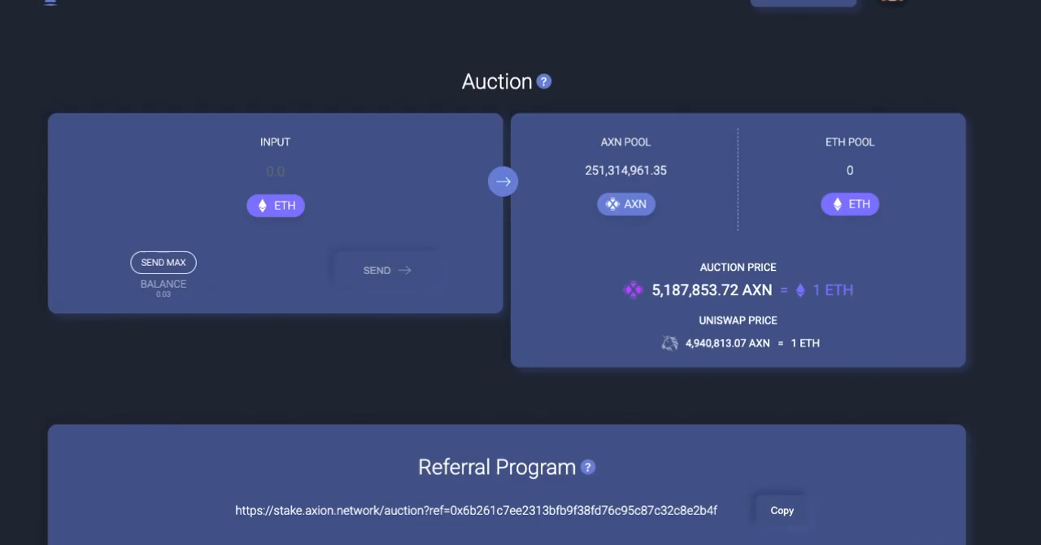
# Scroll to the Auctions table showing the 12/7/20 pool and the 12/11/20 weekly auction.
pyautogui.scroll(-3)
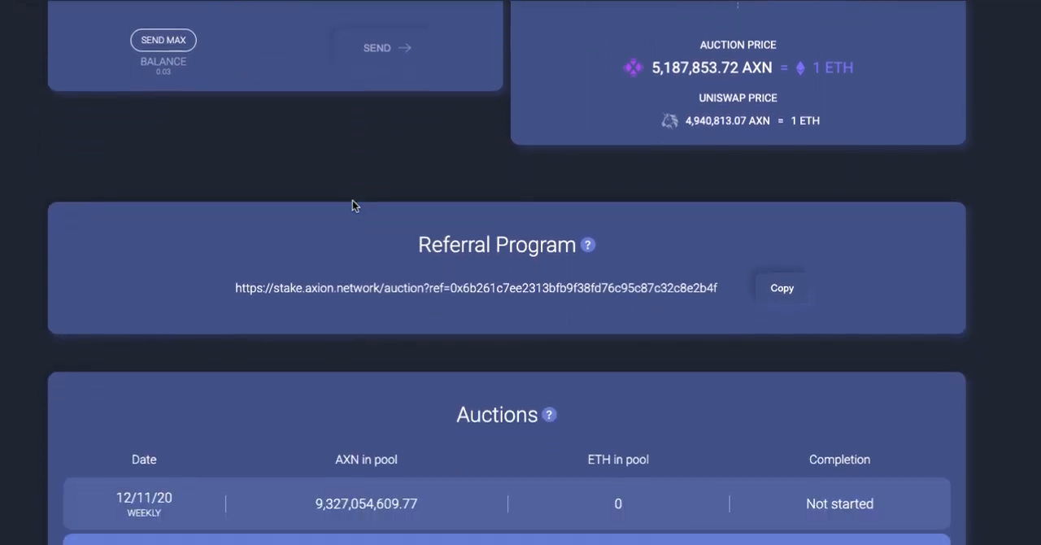
pyautogui.scroll(-3)
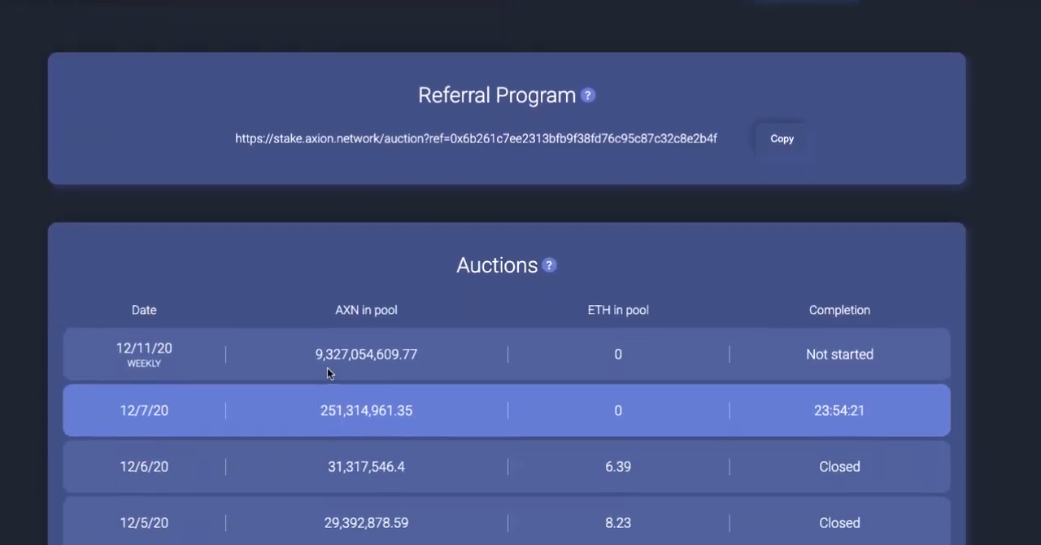
pyautogui.moveTo(342, 360)
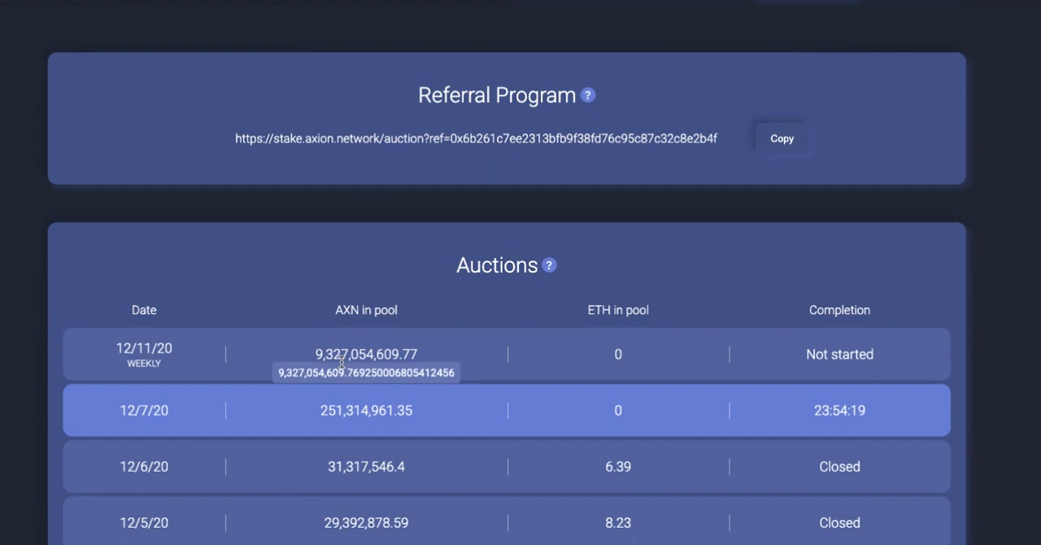
pyautogui.moveTo(338, 373)
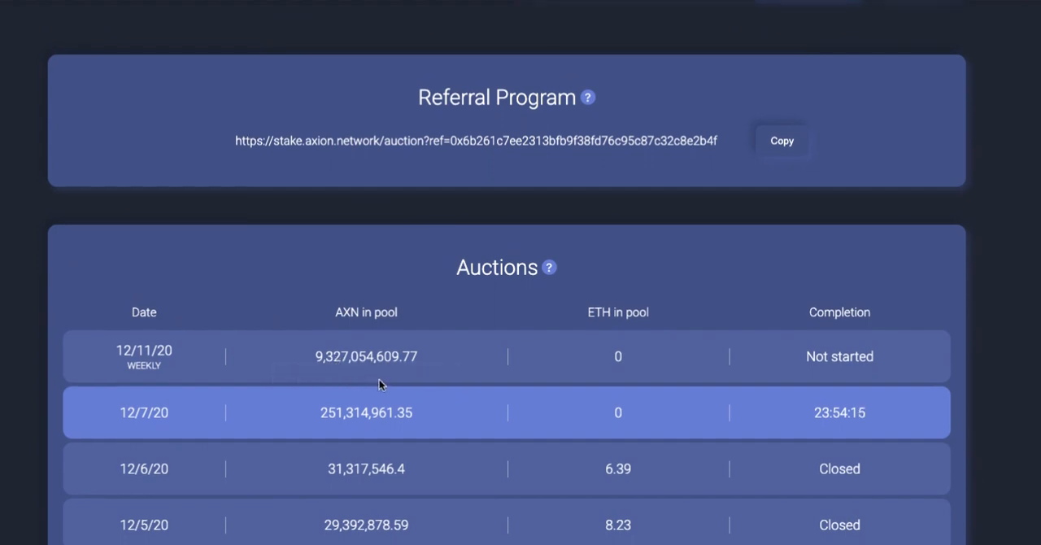
pyautogui.moveTo(275, 368)
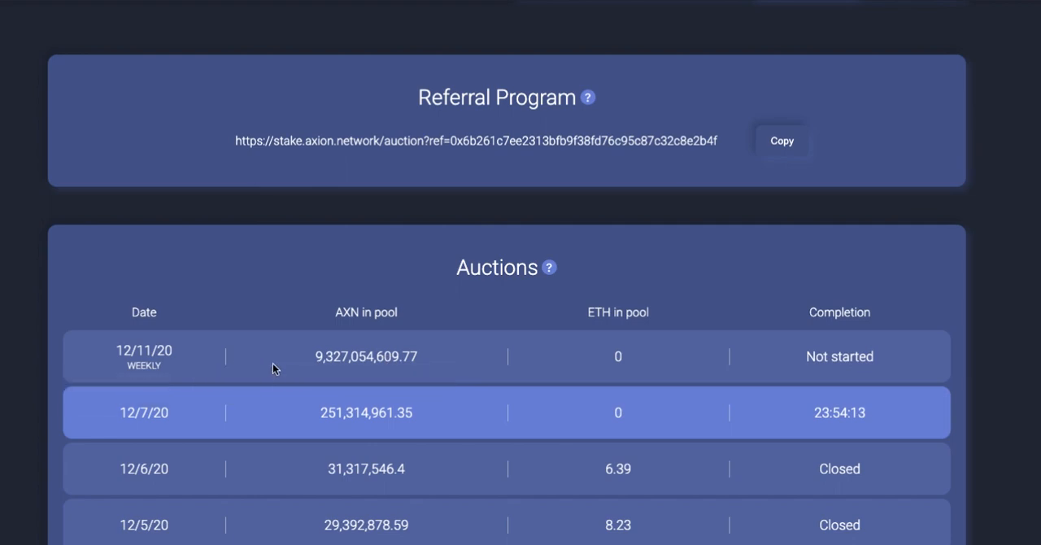
pyautogui.moveTo(284, 364)
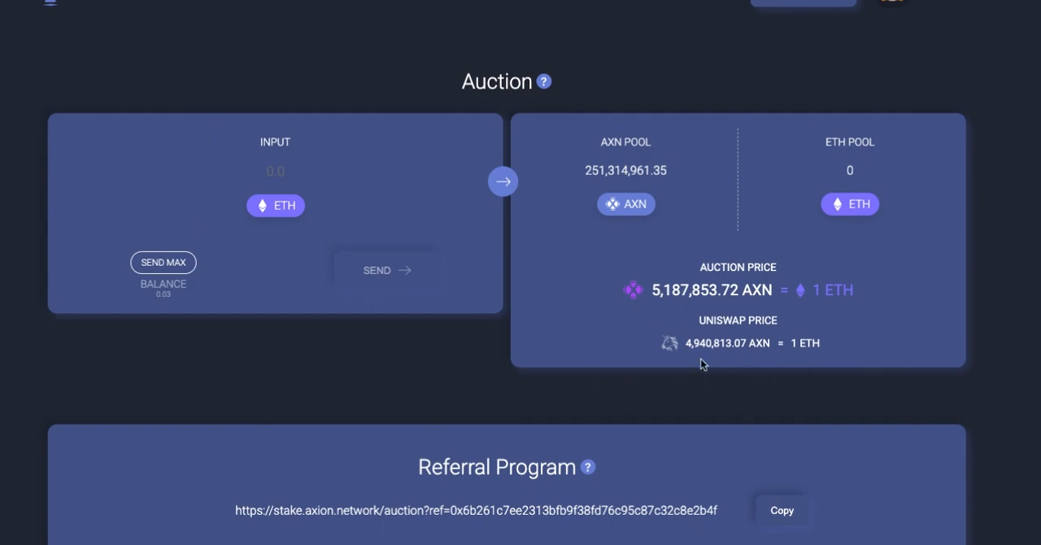
pyautogui.moveTo(602, 531)
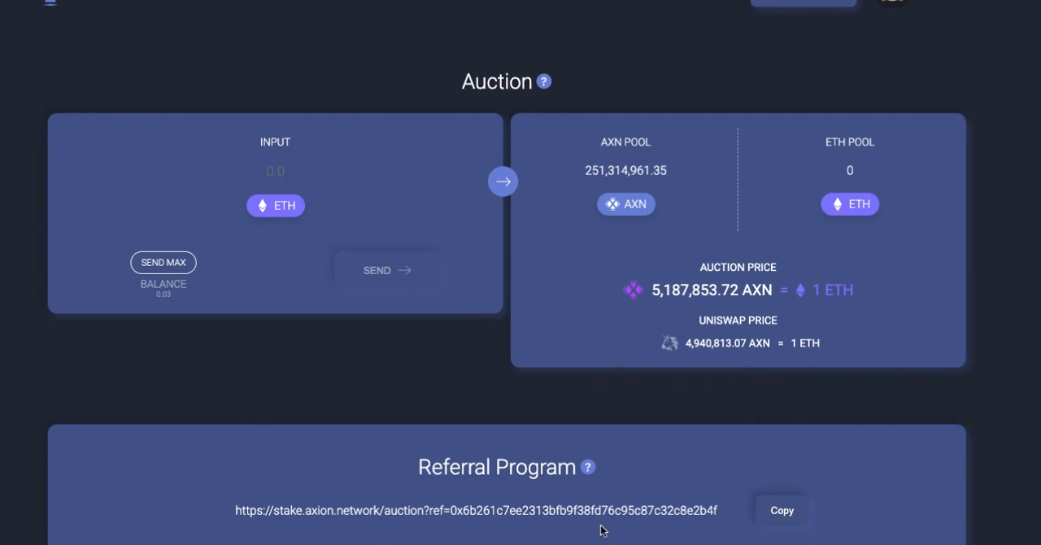
pyautogui.moveTo(361, 74)
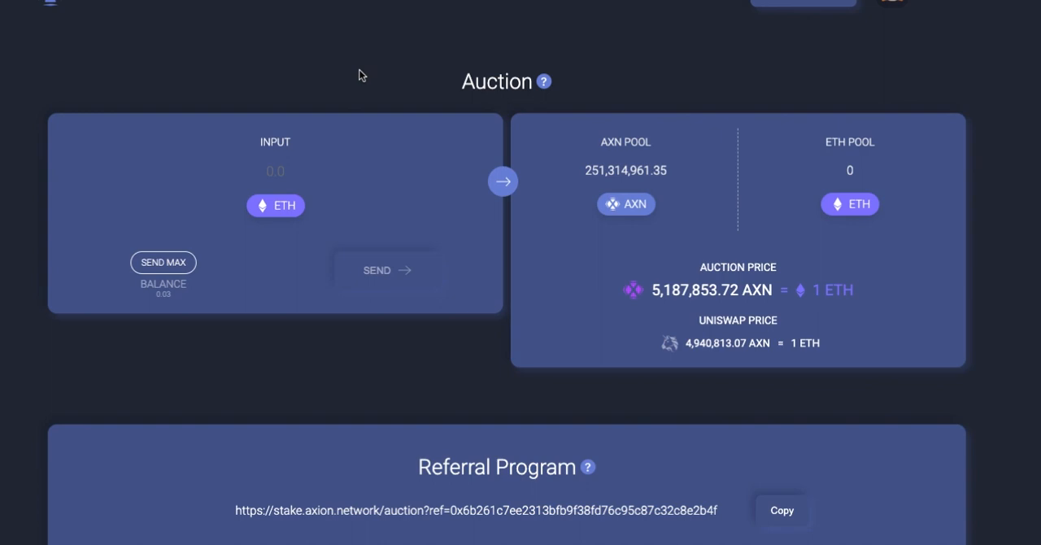
pyautogui.moveTo(365, 75)
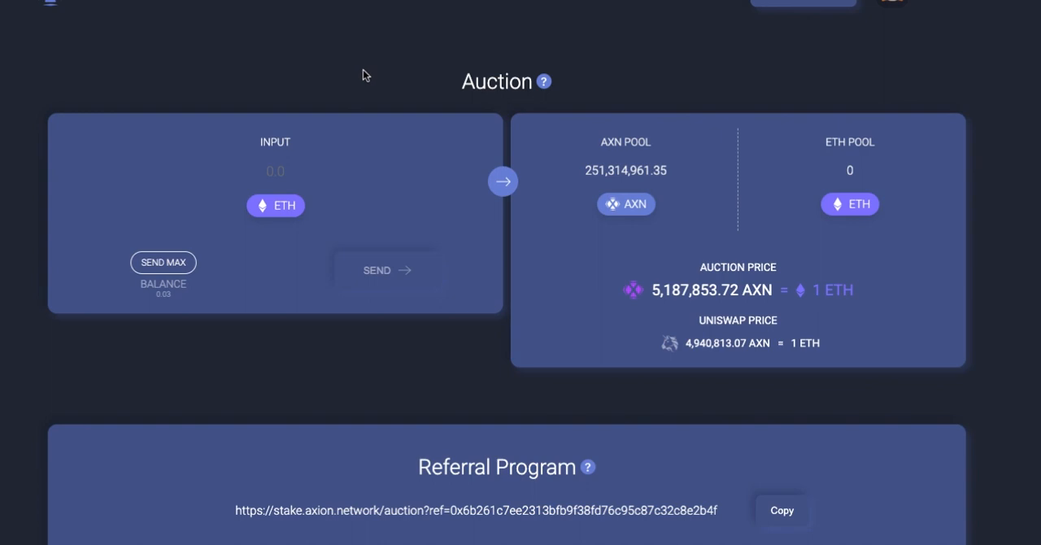
pyautogui.moveTo(432, 84)
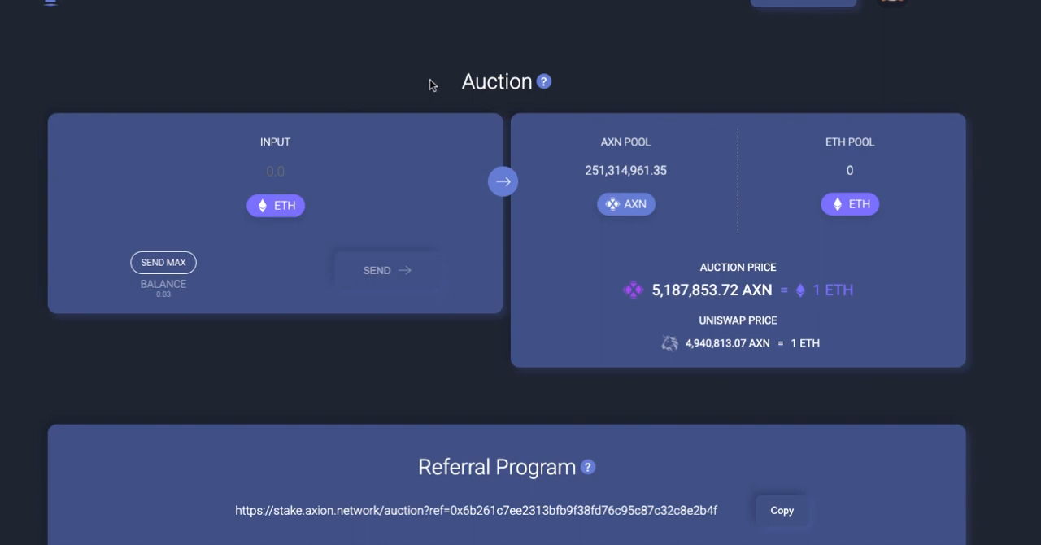